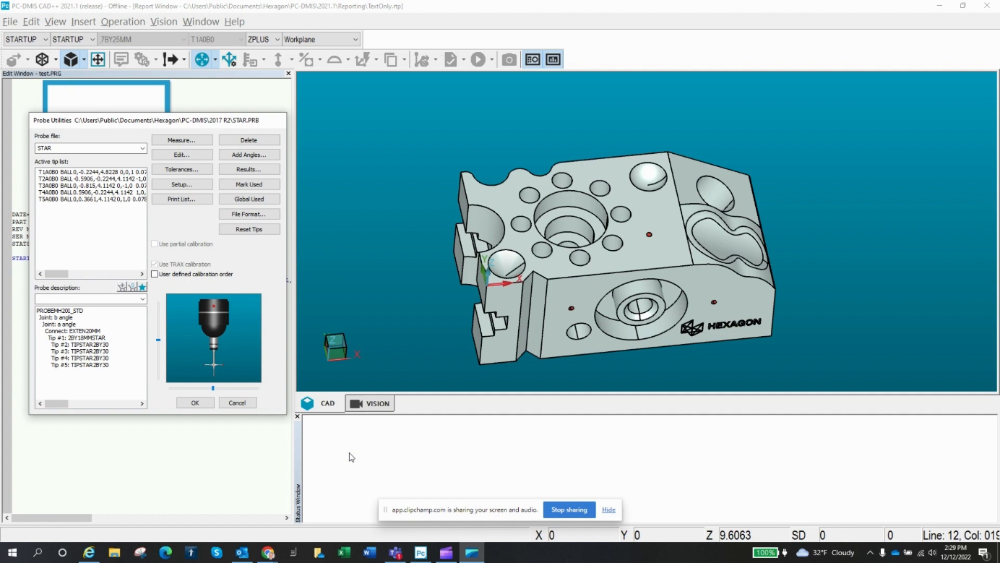
pyautogui.moveTo(353, 460)
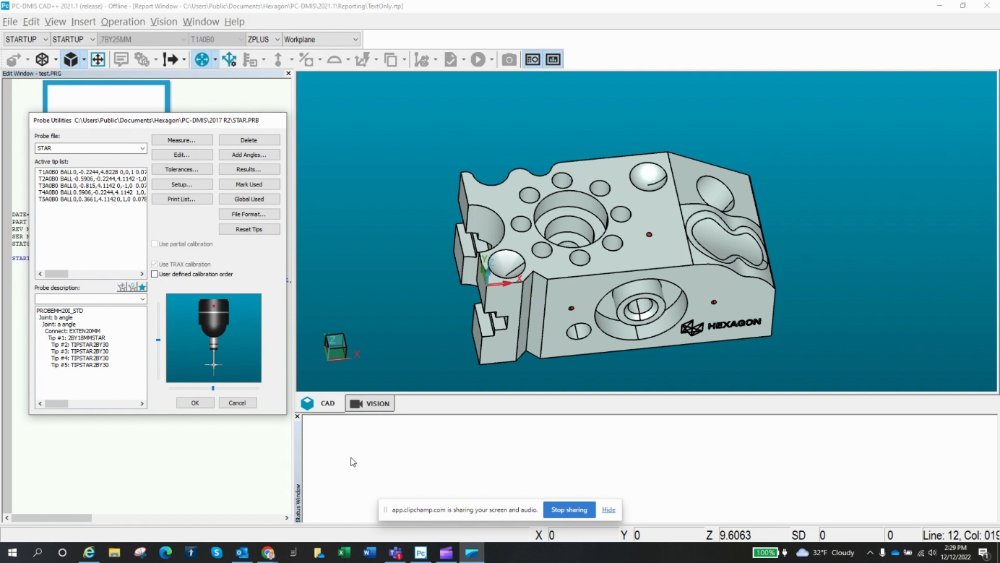
pyautogui.moveTo(353, 460)
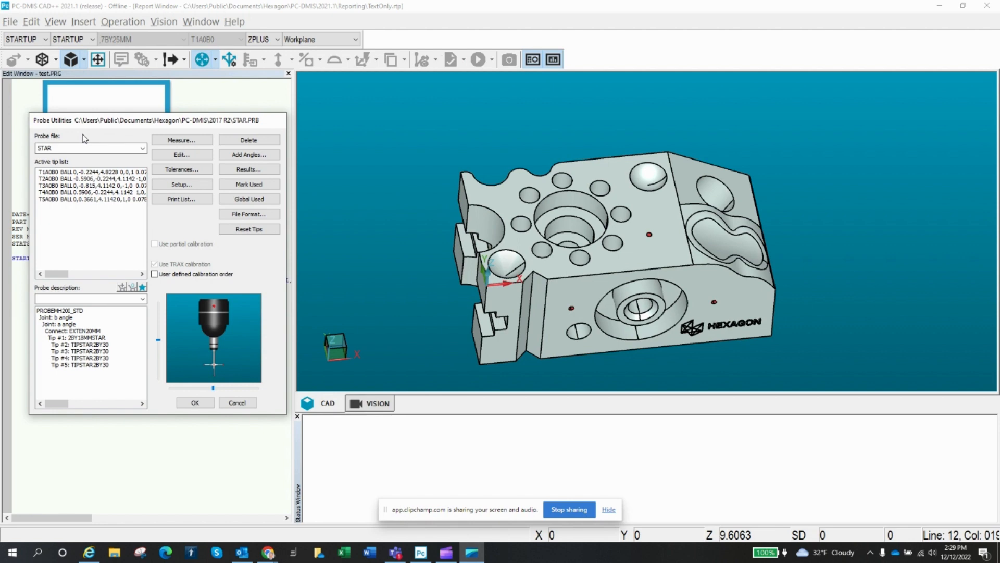
pyautogui.moveTo(100, 147)
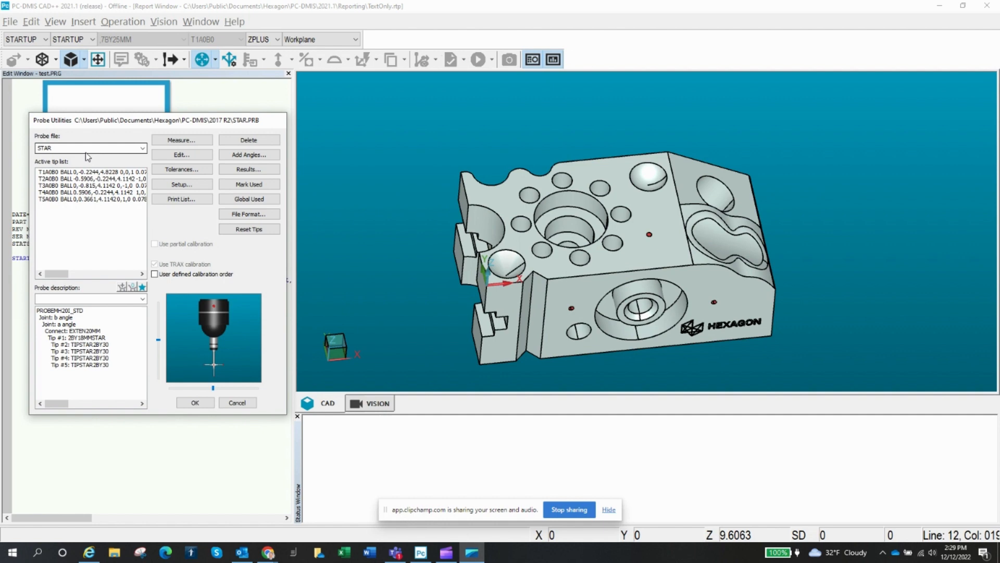
pyautogui.moveTo(59, 206)
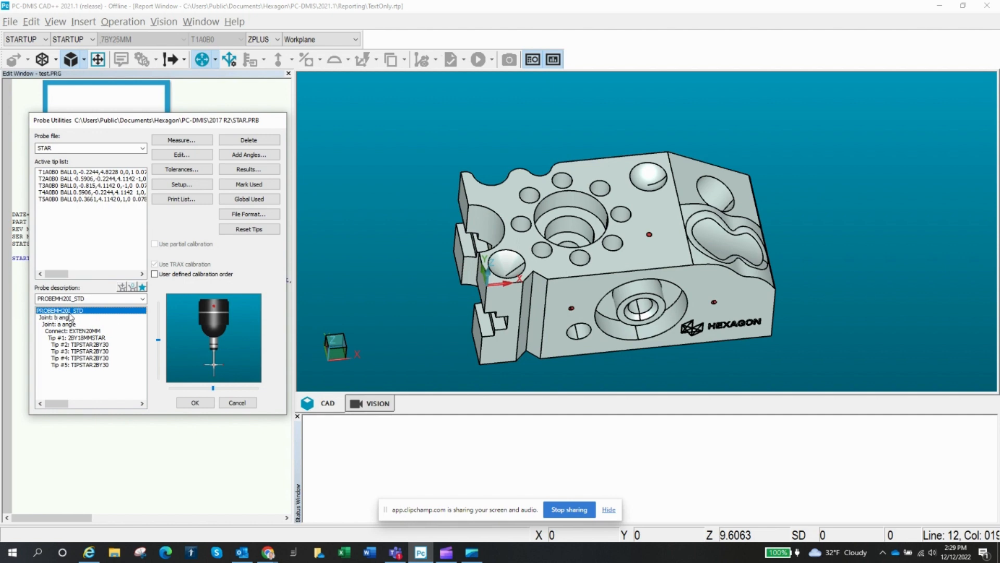
pyautogui.moveTo(194, 319)
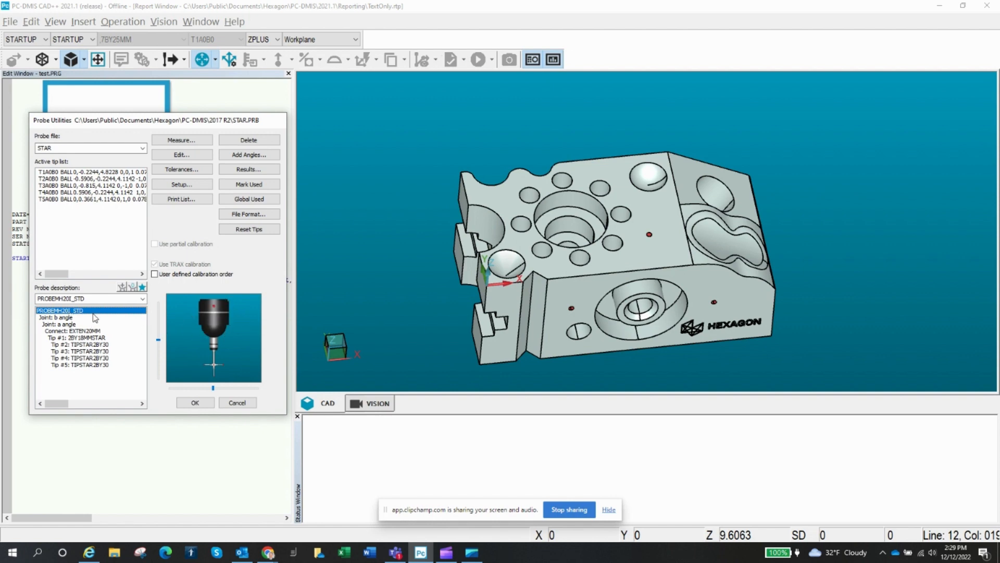
pyautogui.moveTo(83, 333)
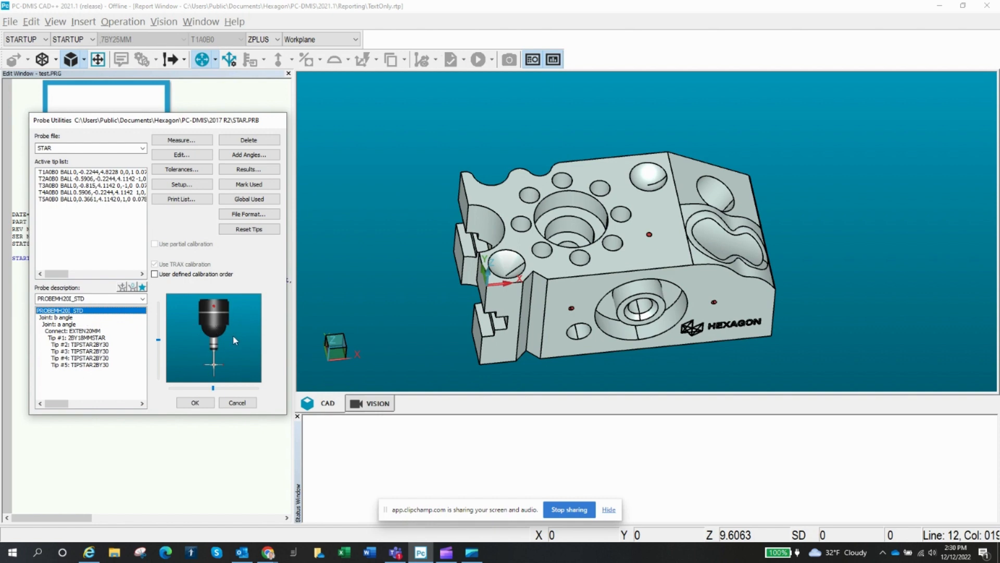
pyautogui.moveTo(231, 328)
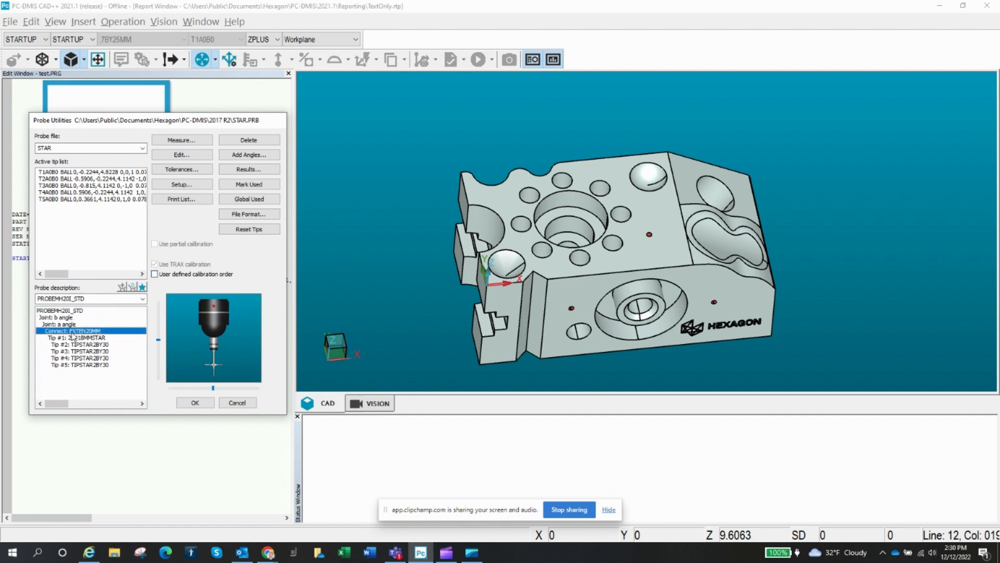
# Step: Add the EXTEN20MM extension and the 2BY18MMSTAR star component to the STAR probe build
pyautogui.click(71, 330)
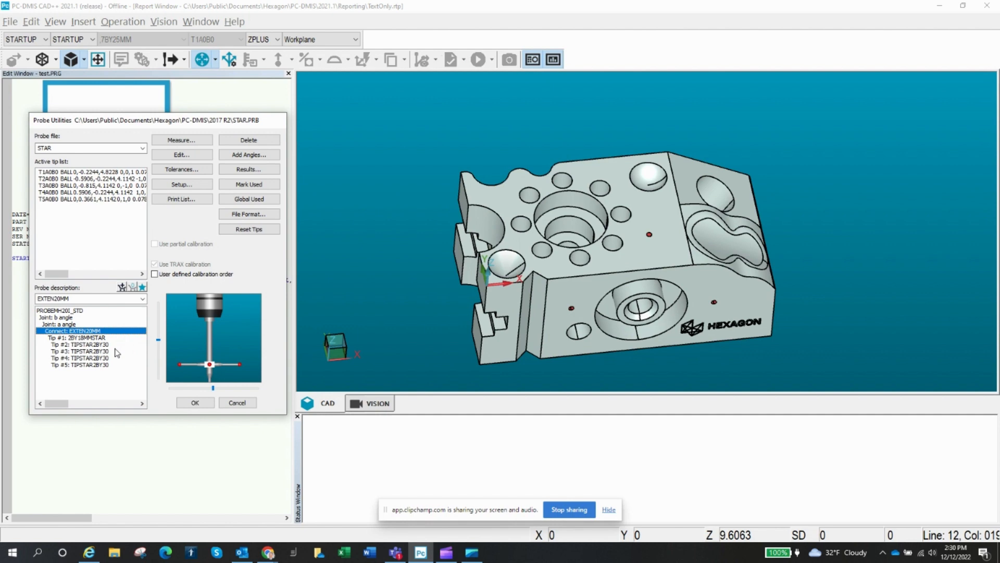
pyautogui.click(83, 338)
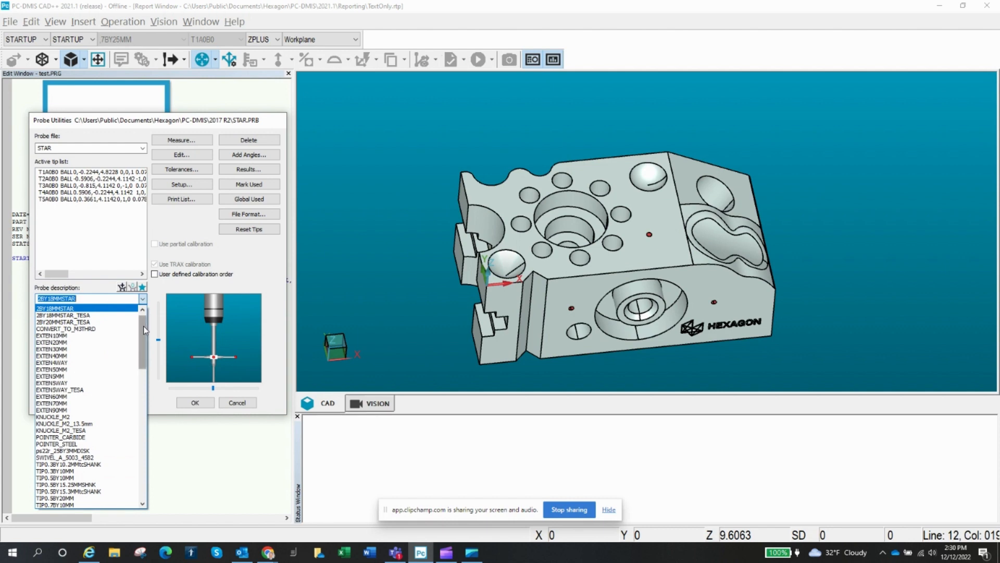
pyautogui.scroll(-3)
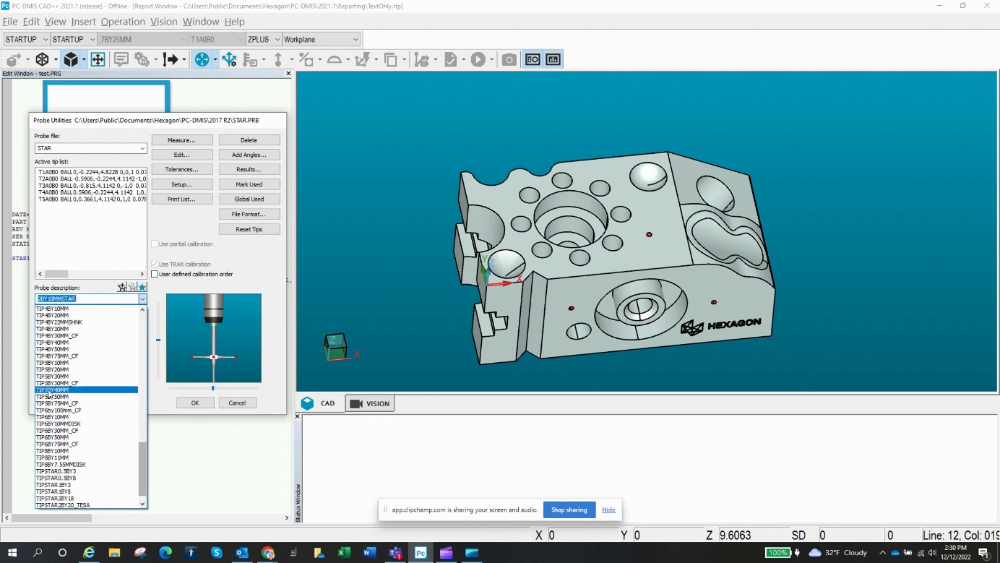
pyautogui.click(64, 369)
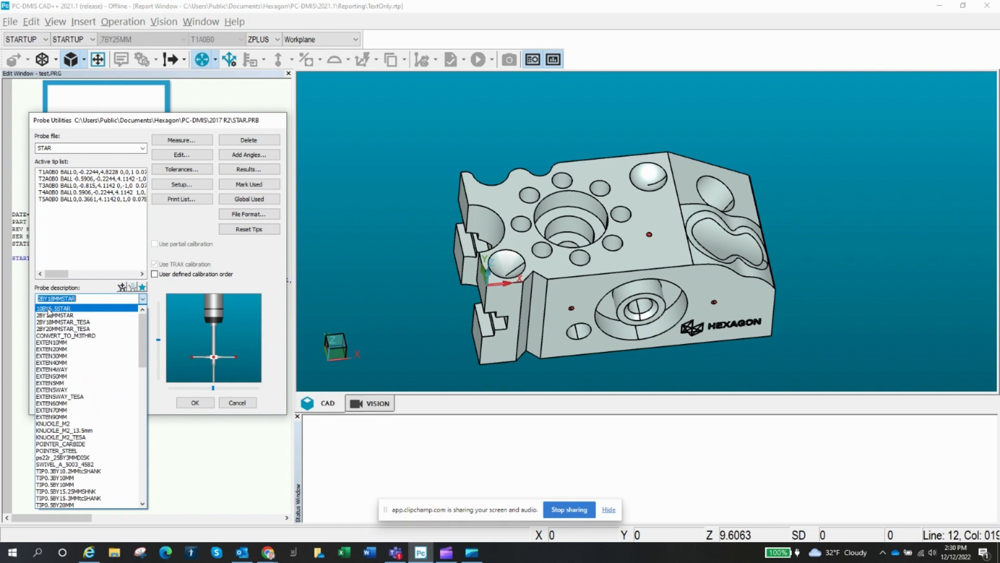
pyautogui.click(55, 315)
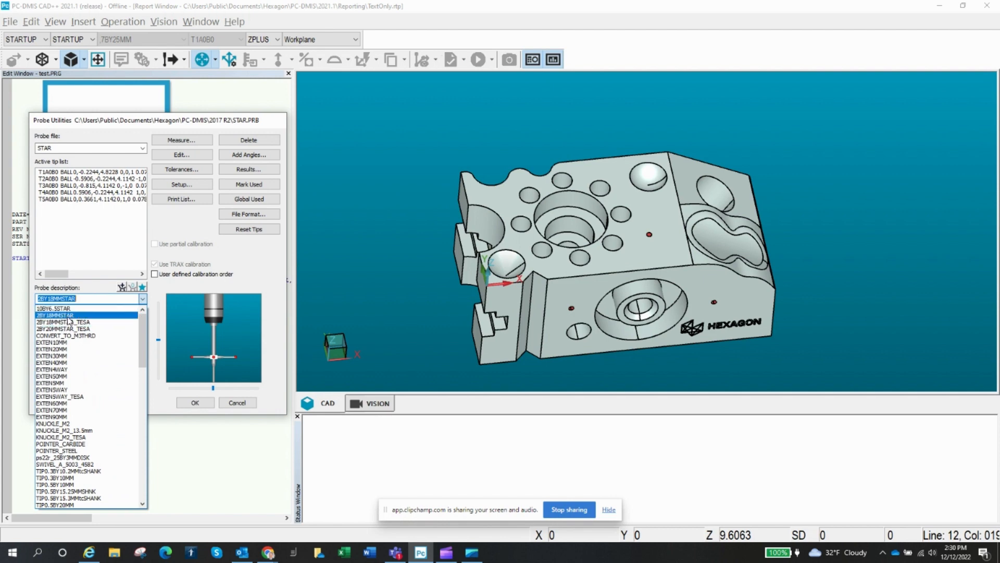
pyautogui.click(52, 342)
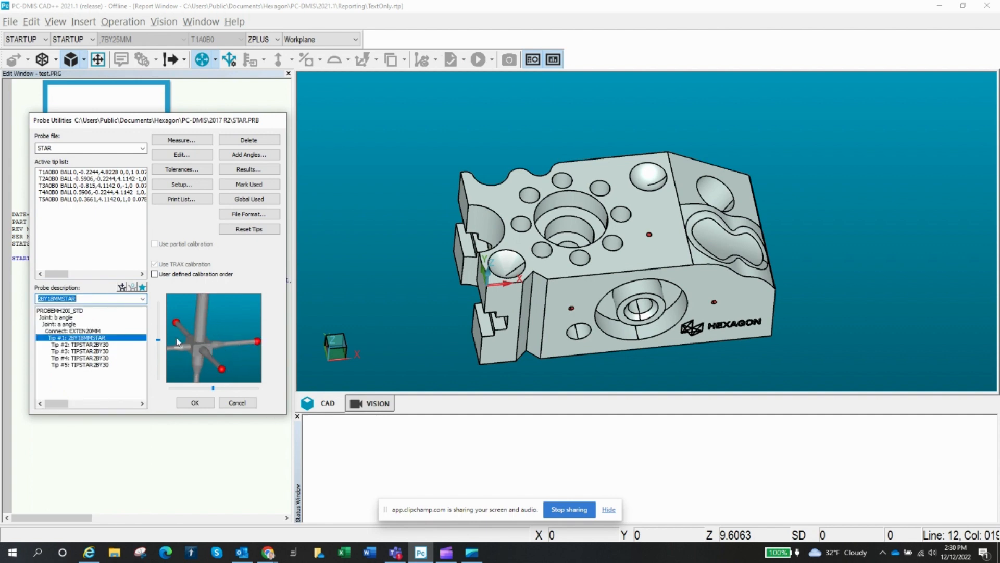
# Step: Add the TIPSTAR2BY30 tips to complete the five-tip star and inspect the rotated preview
pyautogui.click(143, 299)
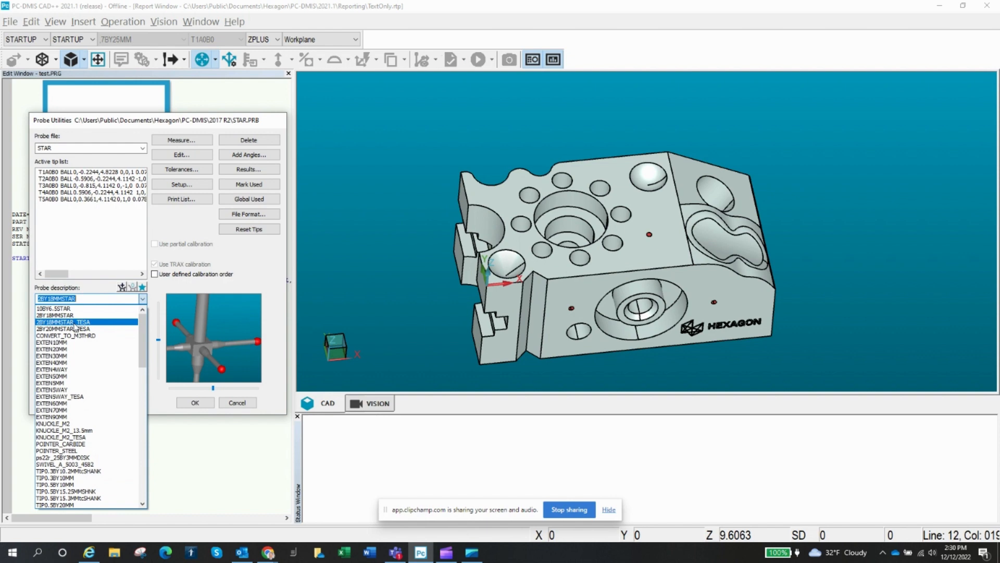
pyautogui.moveTo(70, 327)
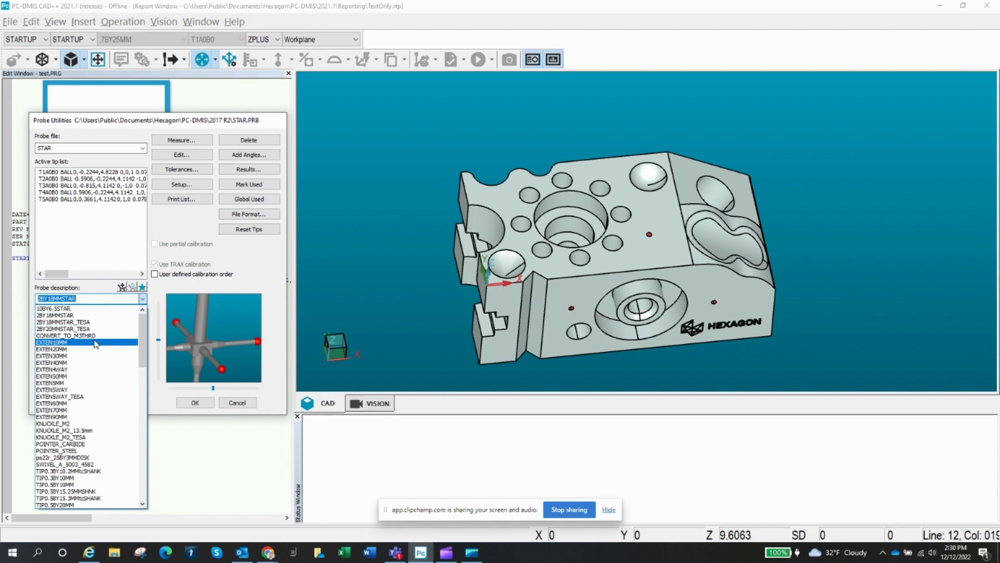
pyautogui.click(64, 328)
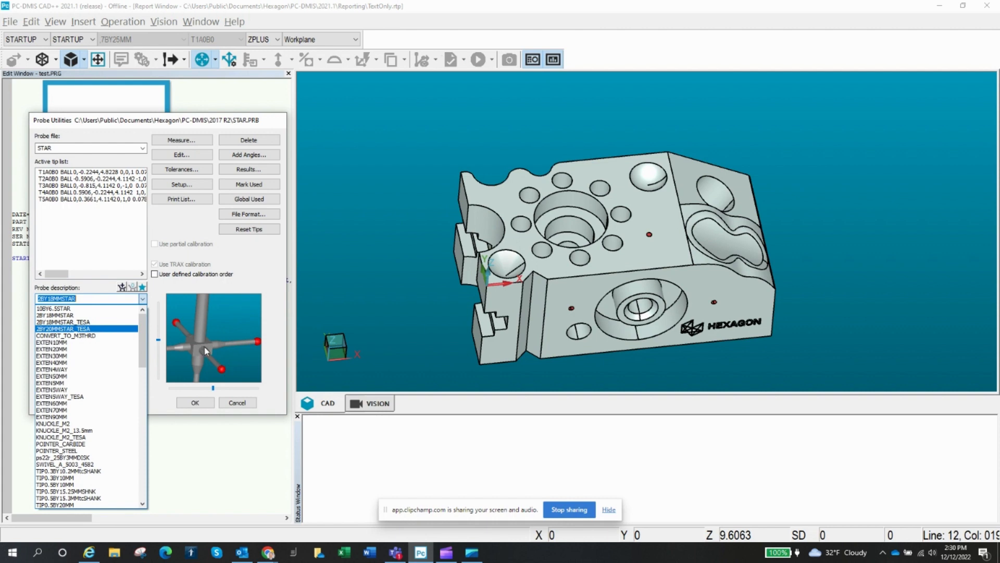
pyautogui.moveTo(211, 358); pyautogui.dragTo(210, 319)
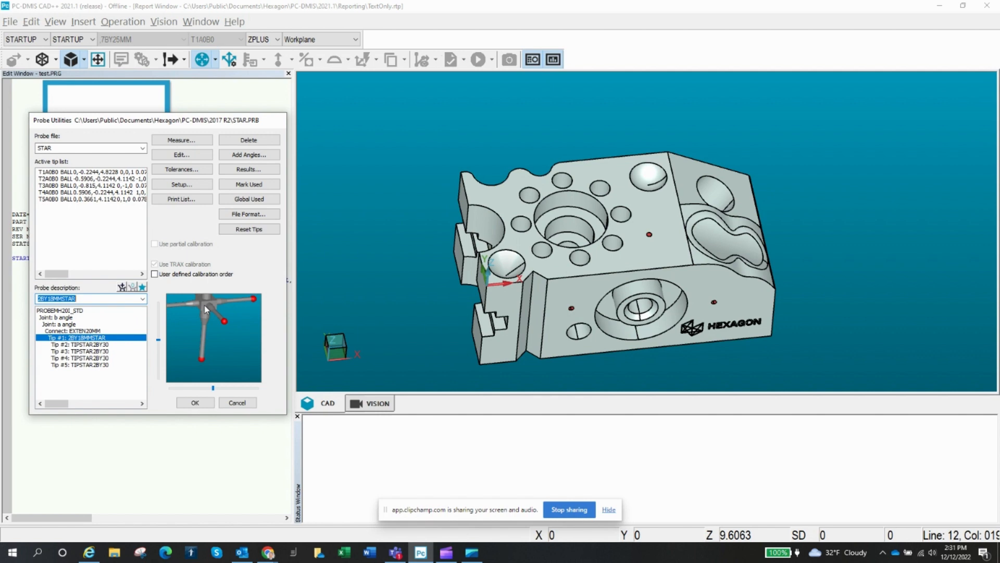
pyautogui.moveTo(203, 335)
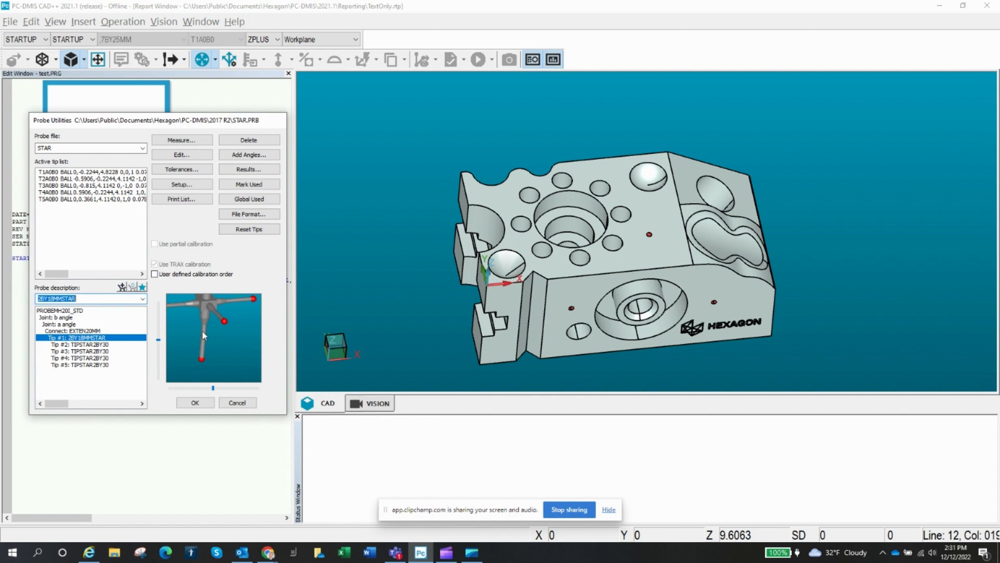
pyautogui.moveTo(201, 363)
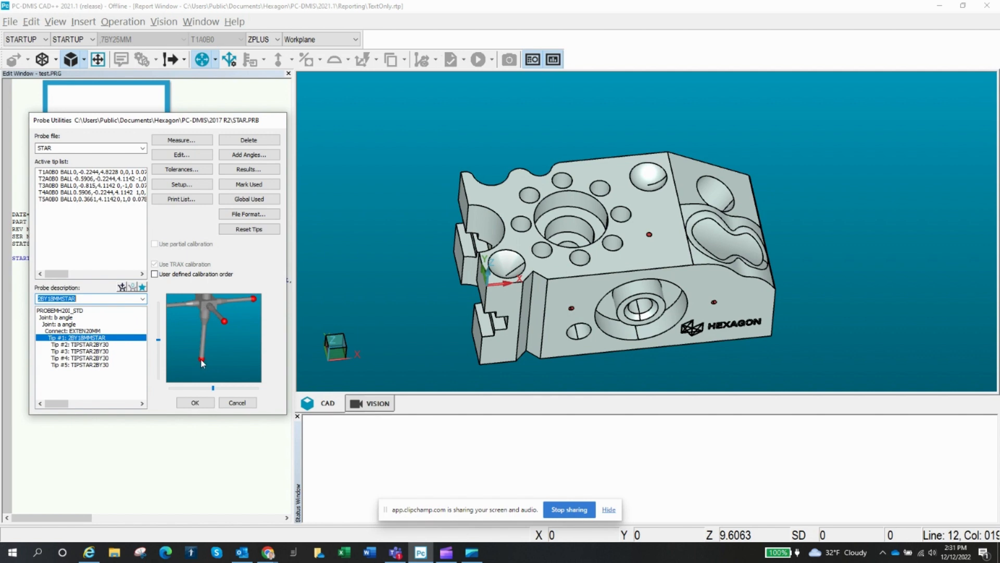
pyautogui.moveTo(210, 350)
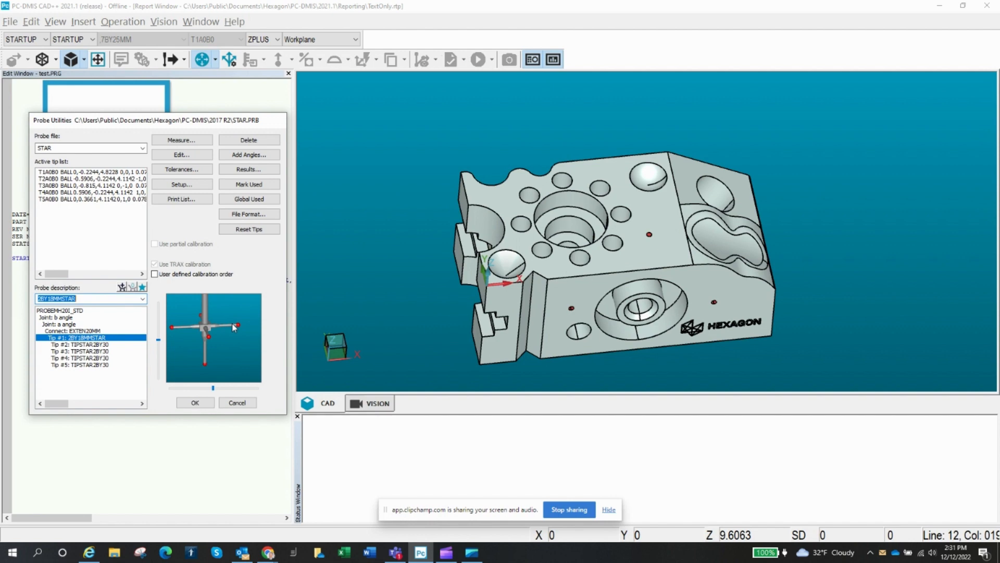
pyautogui.moveTo(236, 330)
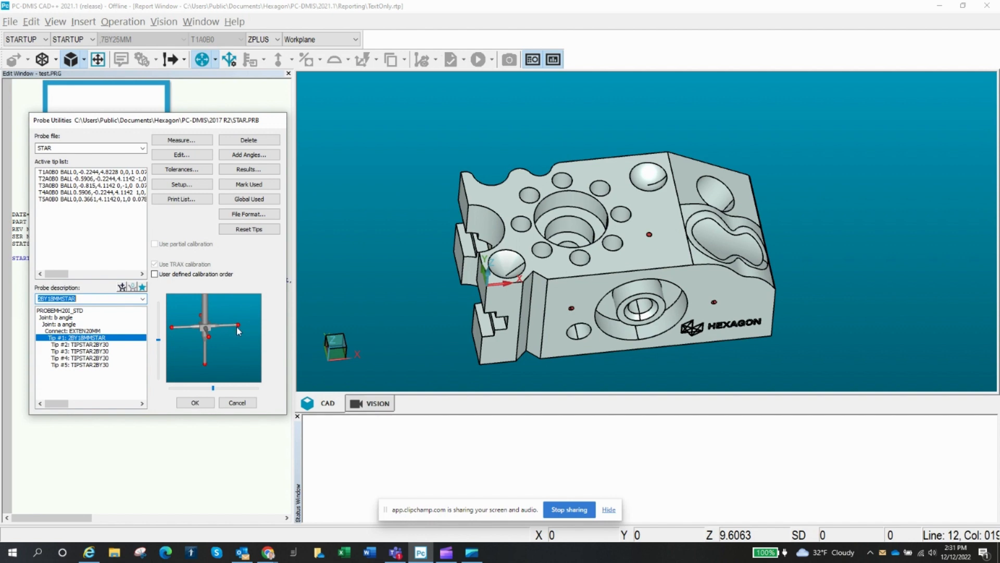
pyautogui.moveTo(216, 331)
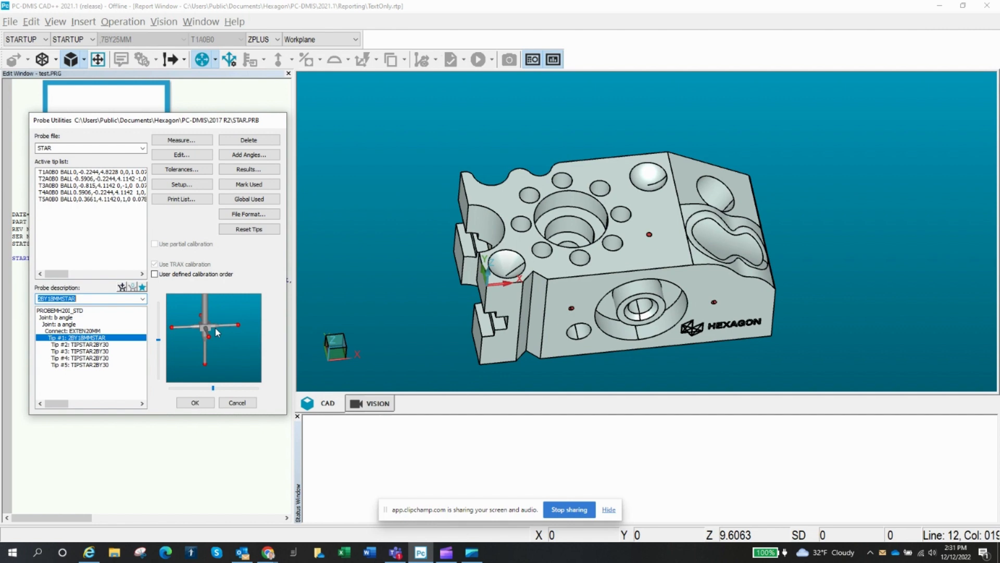
pyautogui.moveTo(236, 327)
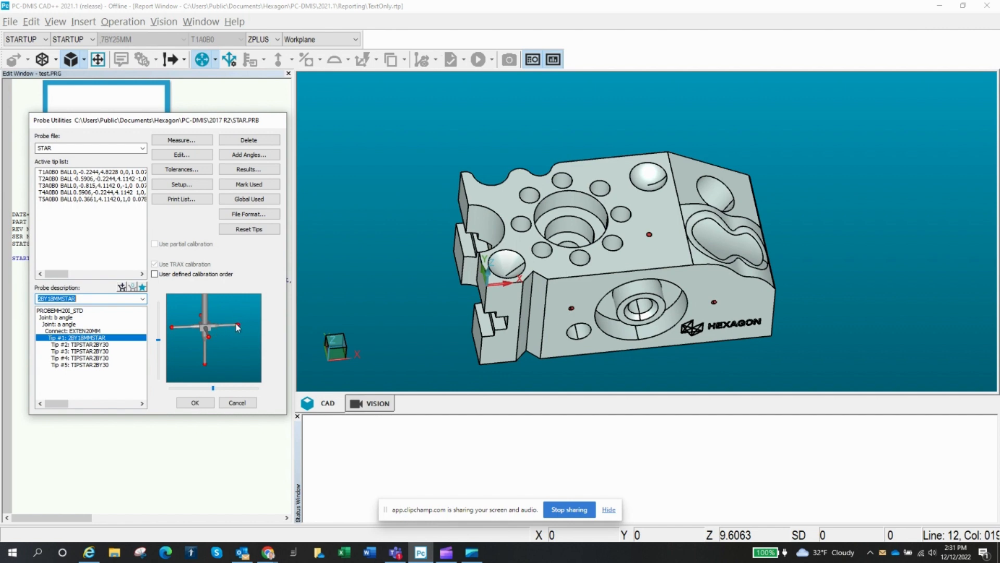
pyautogui.moveTo(209, 317)
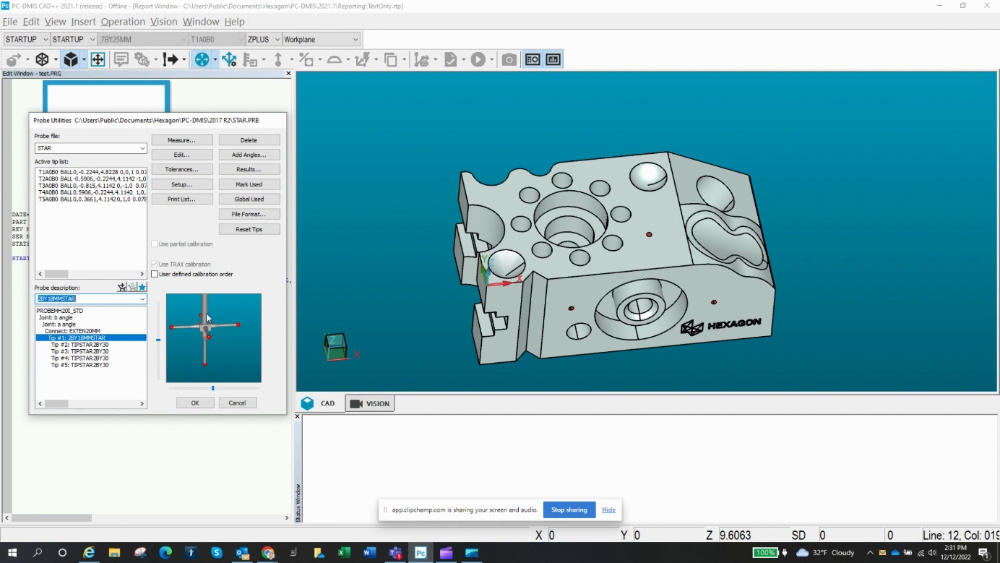
pyautogui.moveTo(237, 325)
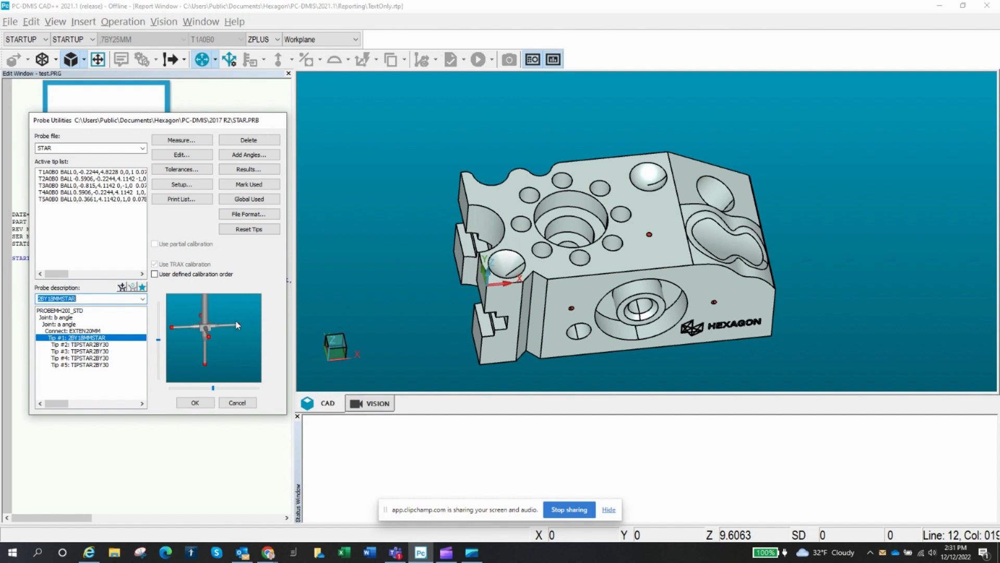
pyautogui.moveTo(205, 337)
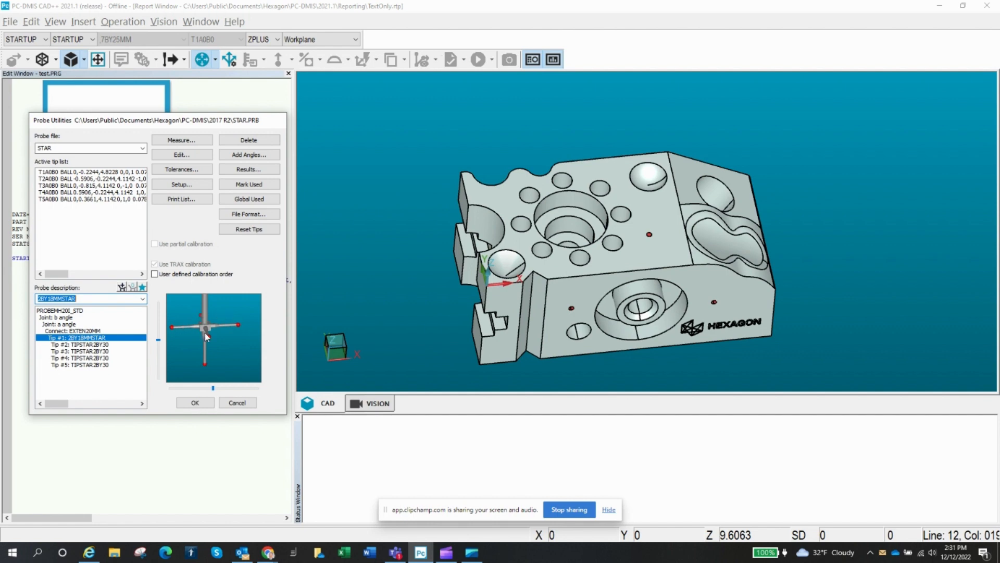
pyautogui.moveTo(206, 367)
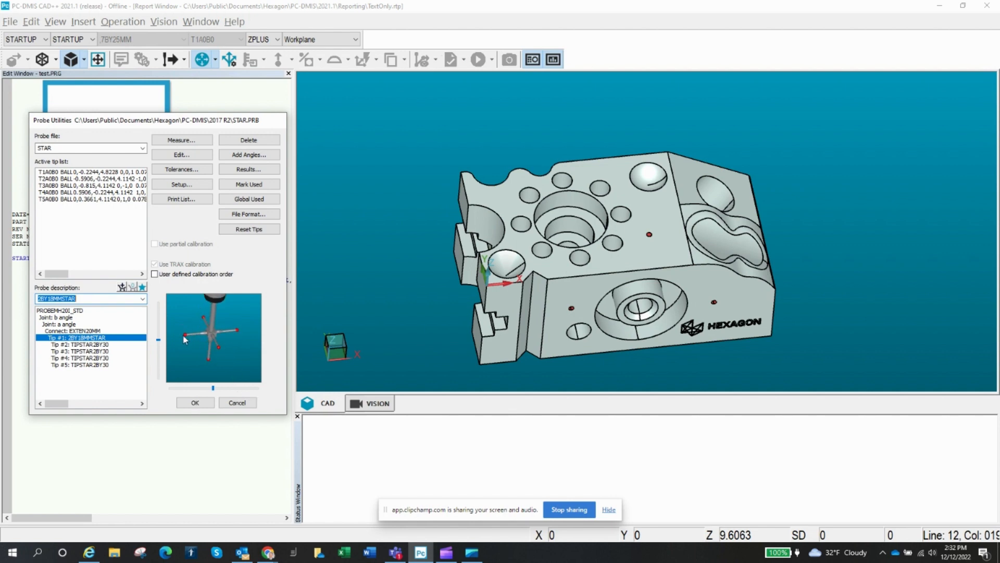
pyautogui.moveTo(218, 357)
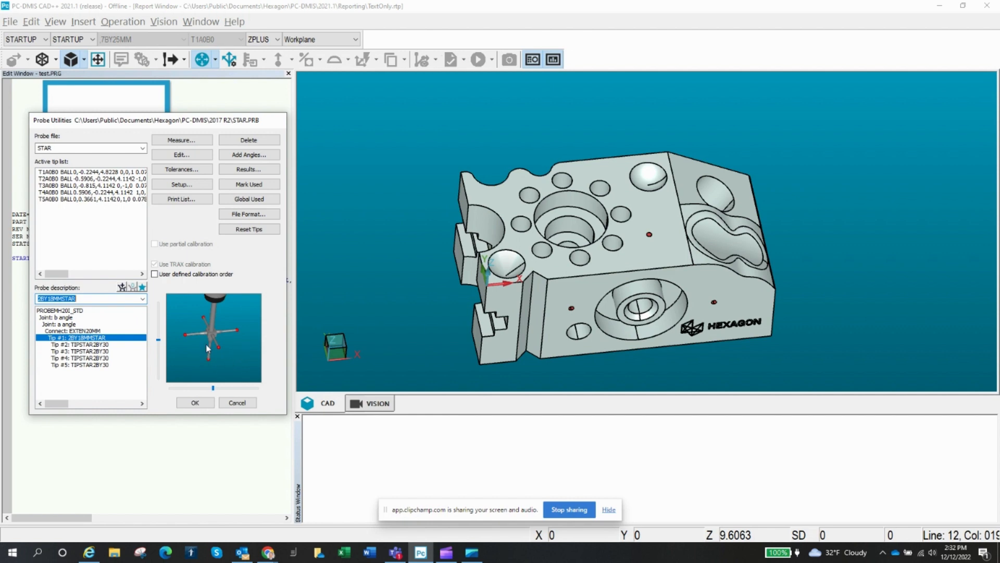
pyautogui.moveTo(183, 348)
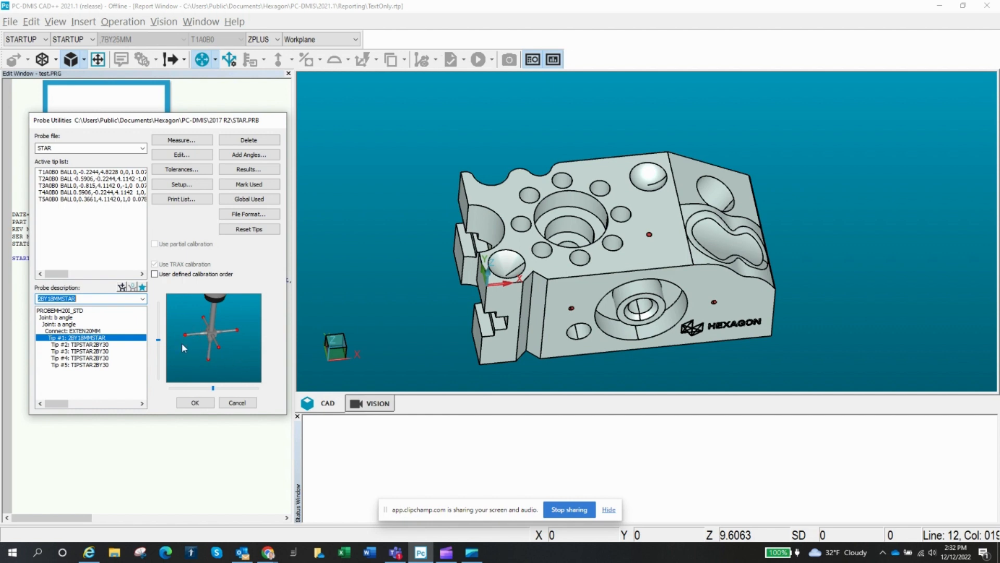
pyautogui.moveTo(219, 351)
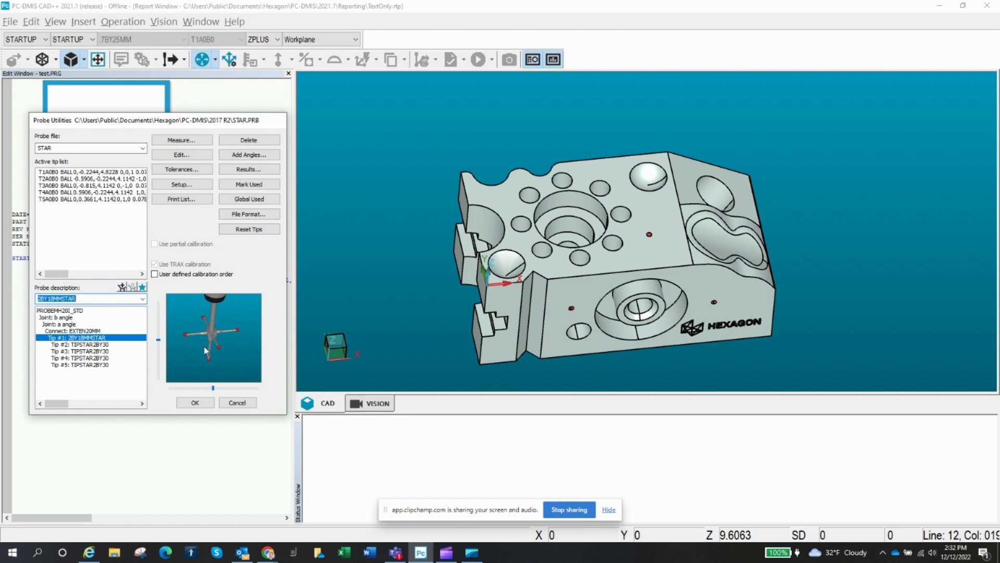
pyautogui.moveTo(205, 328)
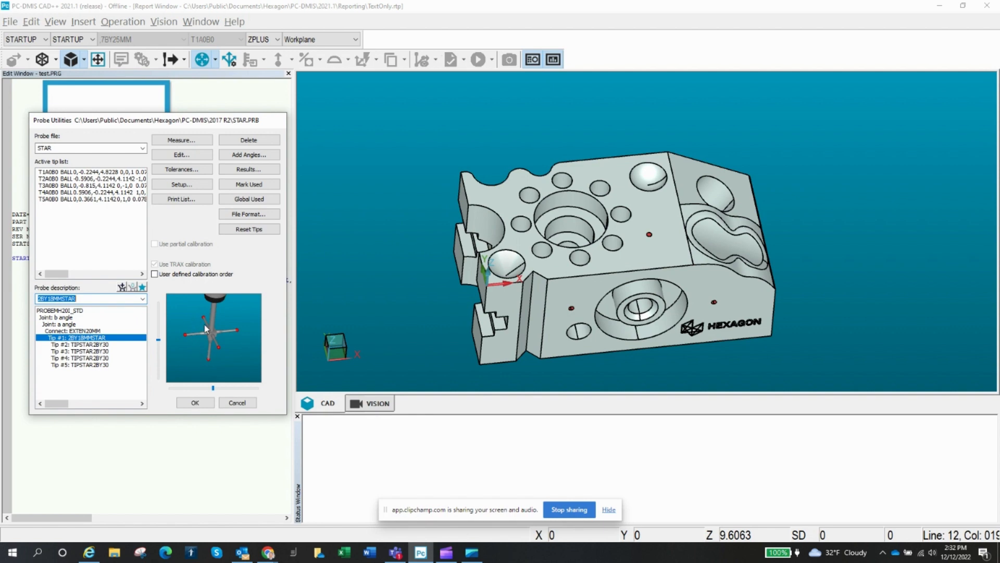
pyautogui.moveTo(223, 353)
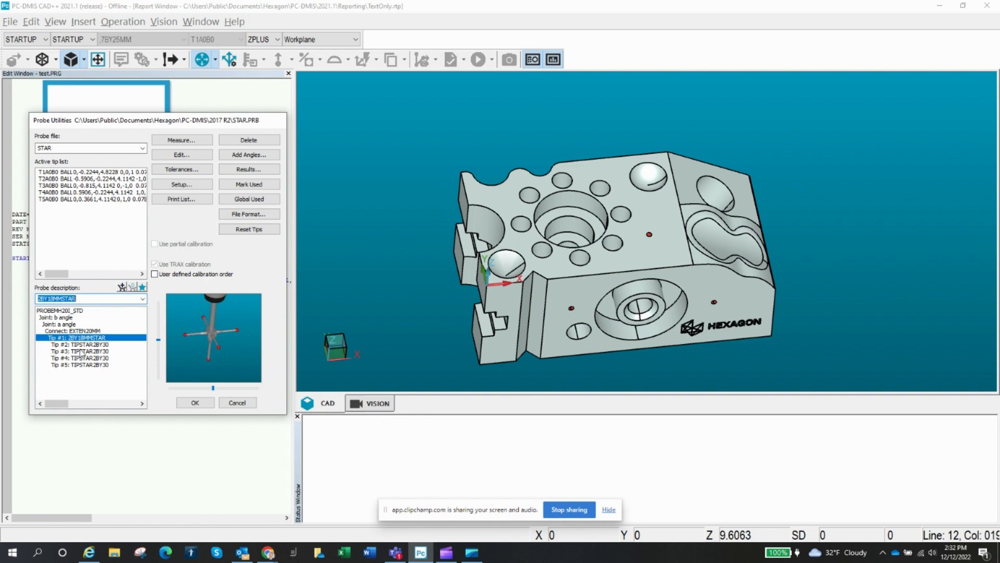
pyautogui.moveTo(92, 374)
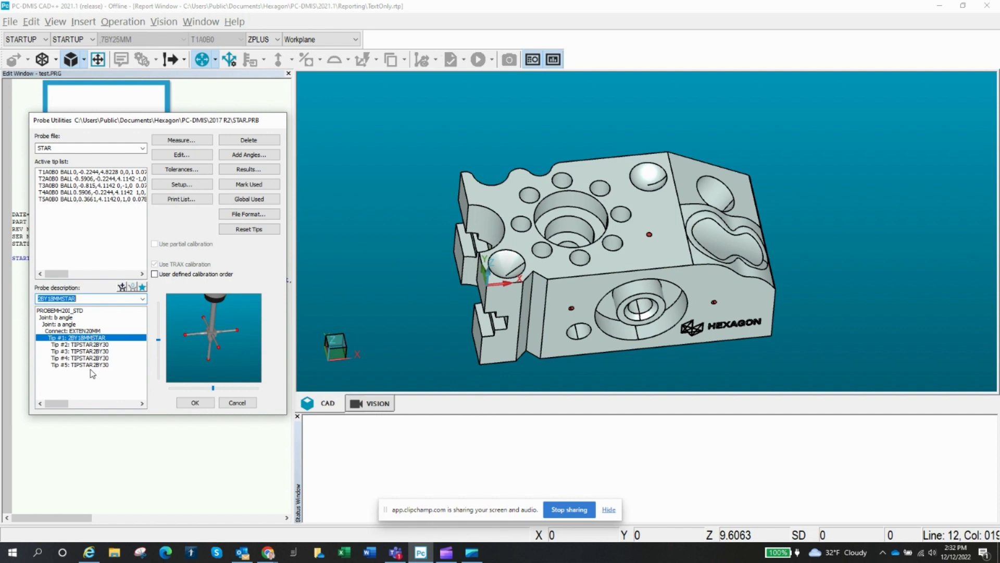
pyautogui.moveTo(93, 374)
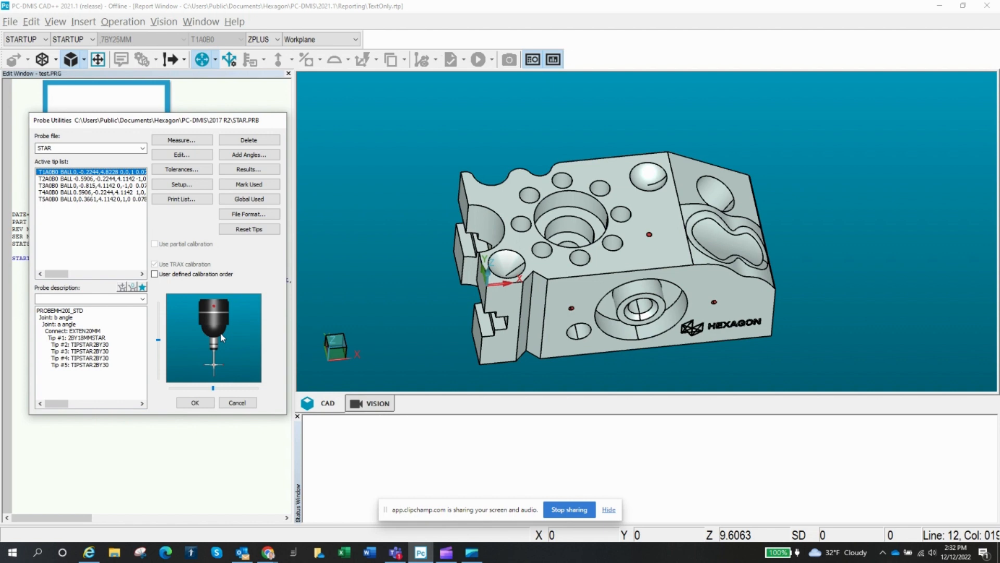
pyautogui.moveTo(229, 345)
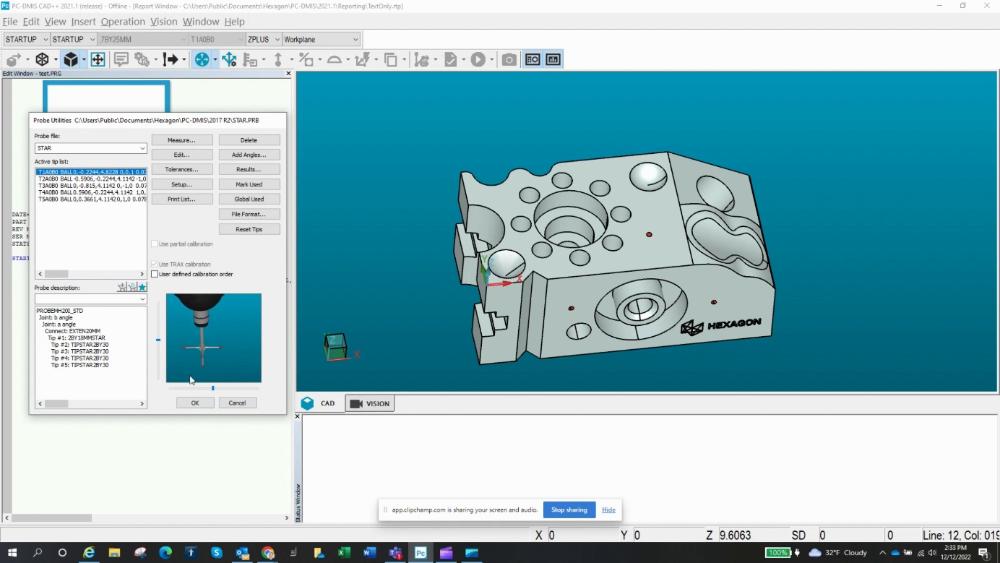
pyautogui.moveTo(478, 284)
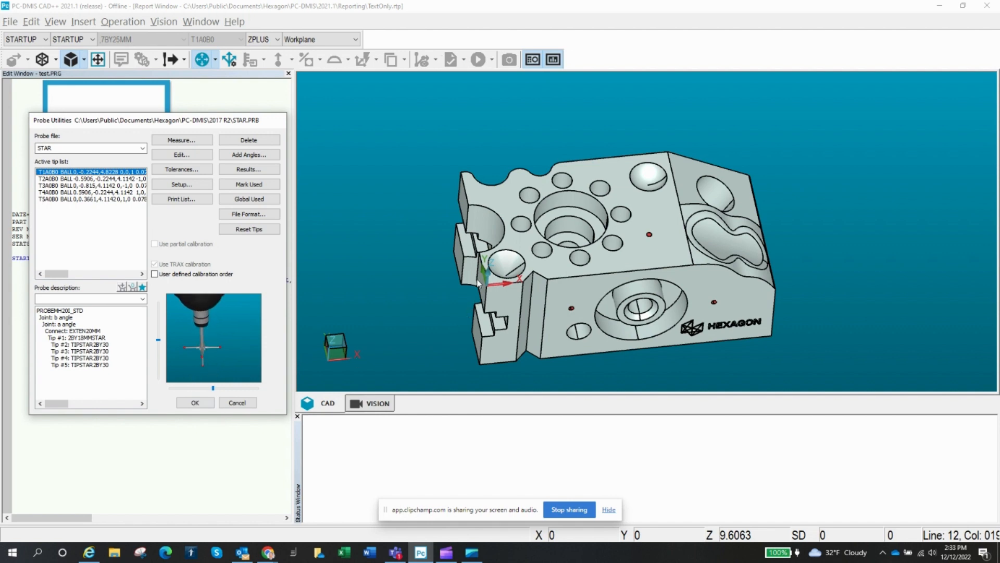
pyautogui.moveTo(597, 328)
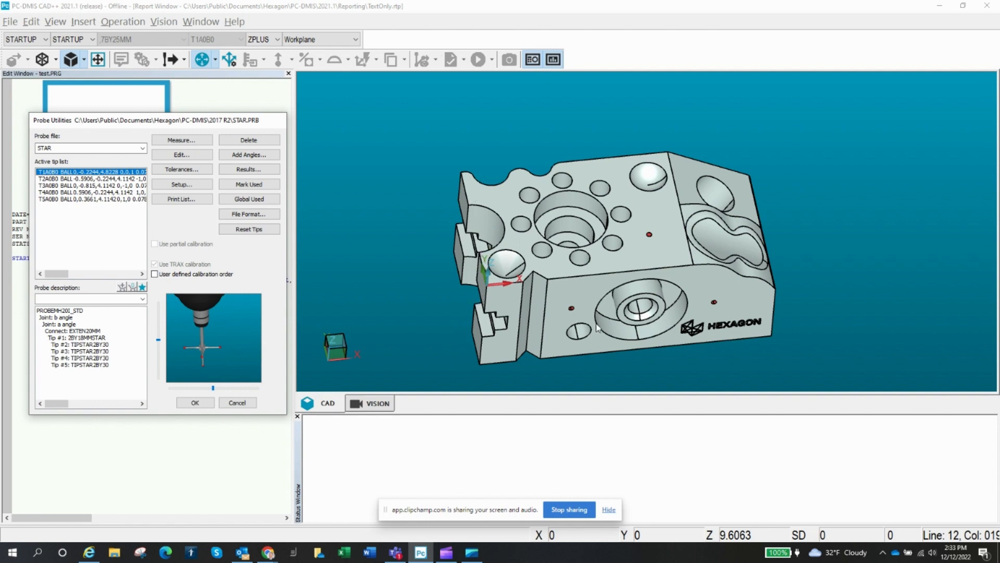
pyautogui.moveTo(526, 265)
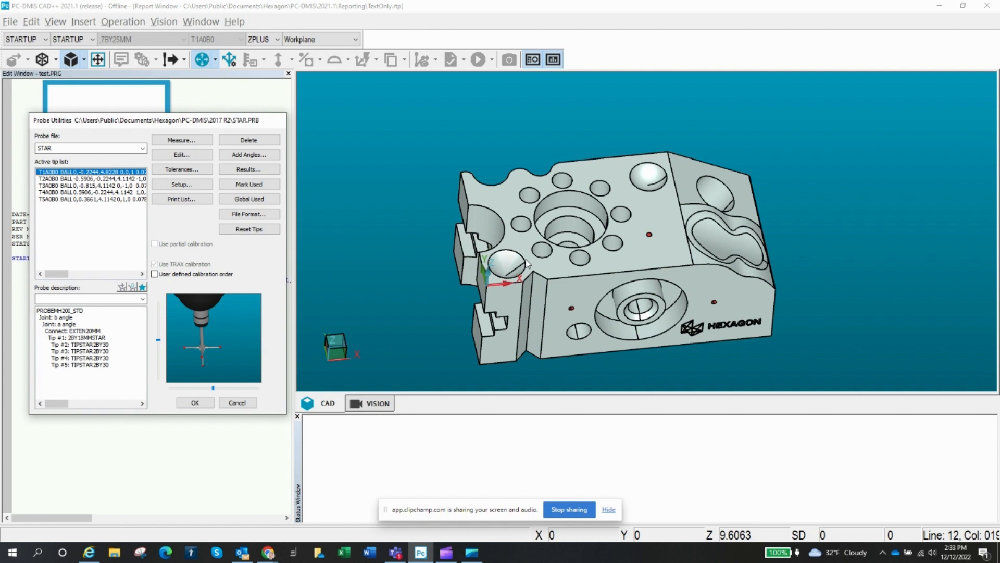
pyautogui.moveTo(588, 285)
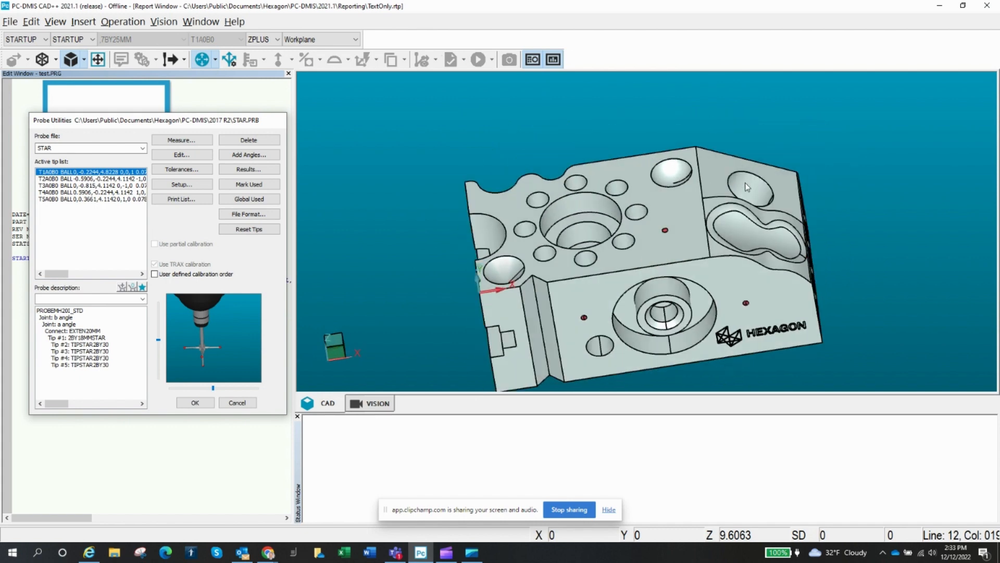
pyautogui.moveTo(746, 200)
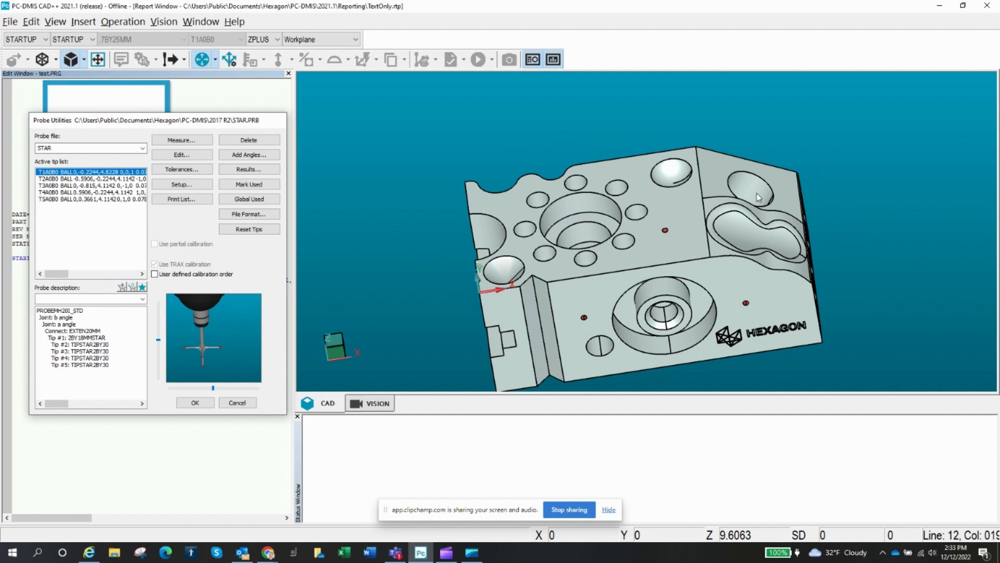
pyautogui.moveTo(757, 197); pyautogui.dragTo(660, 268)
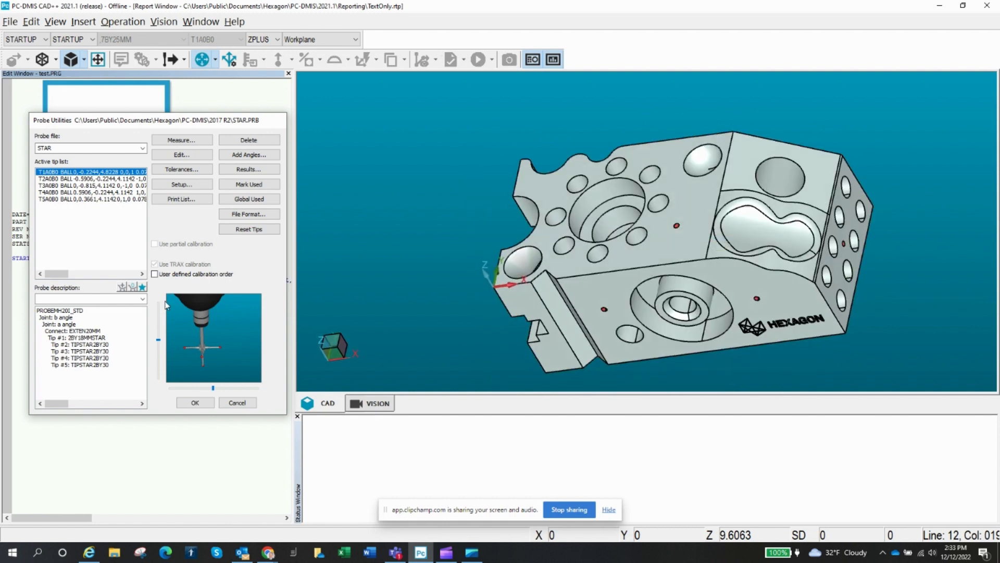
# Step: Add a new angle from CAD by picking a bore on the part, giving A90.0 B-180.0
pyautogui.click(248, 154)
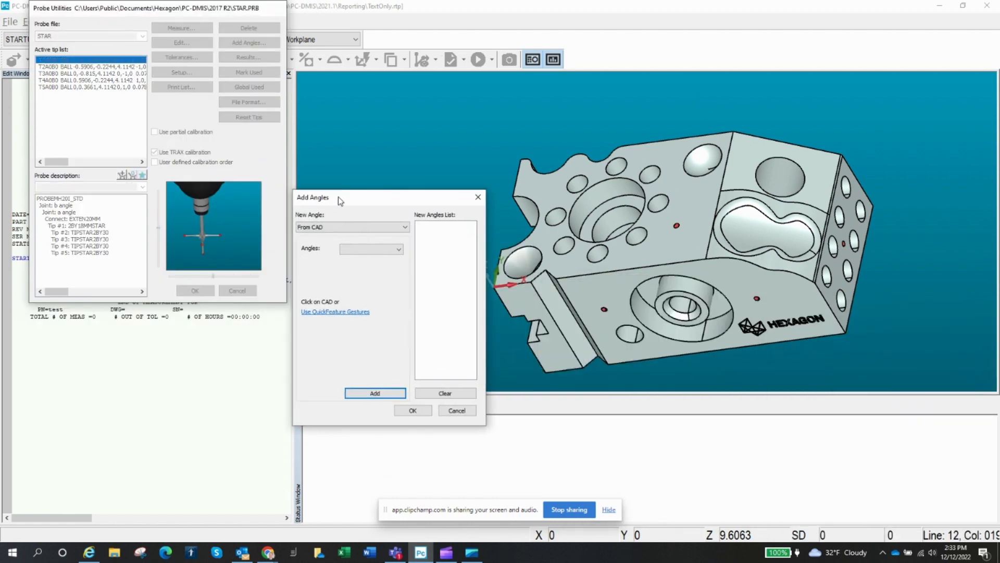
pyautogui.moveTo(793, 171)
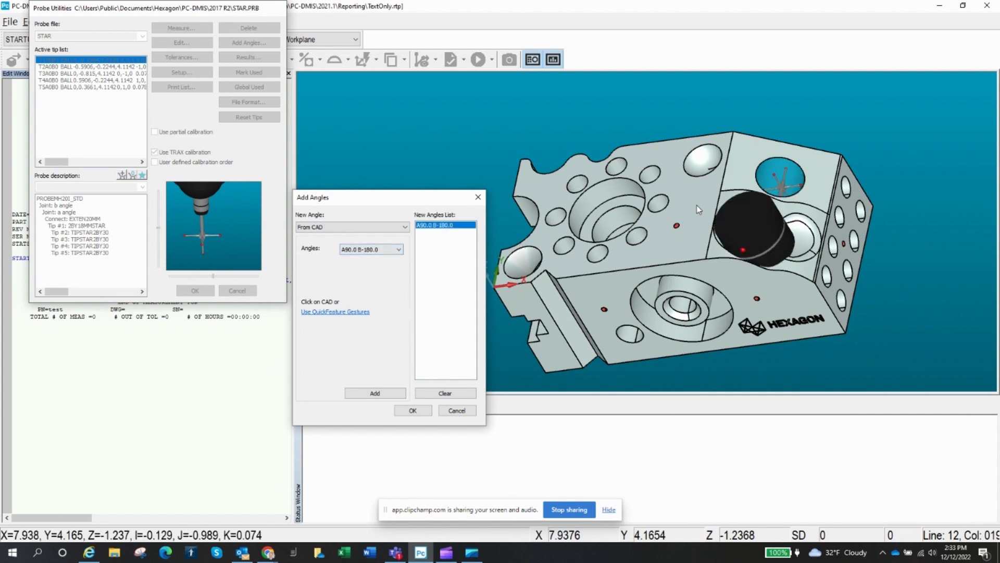
pyautogui.click(351, 226)
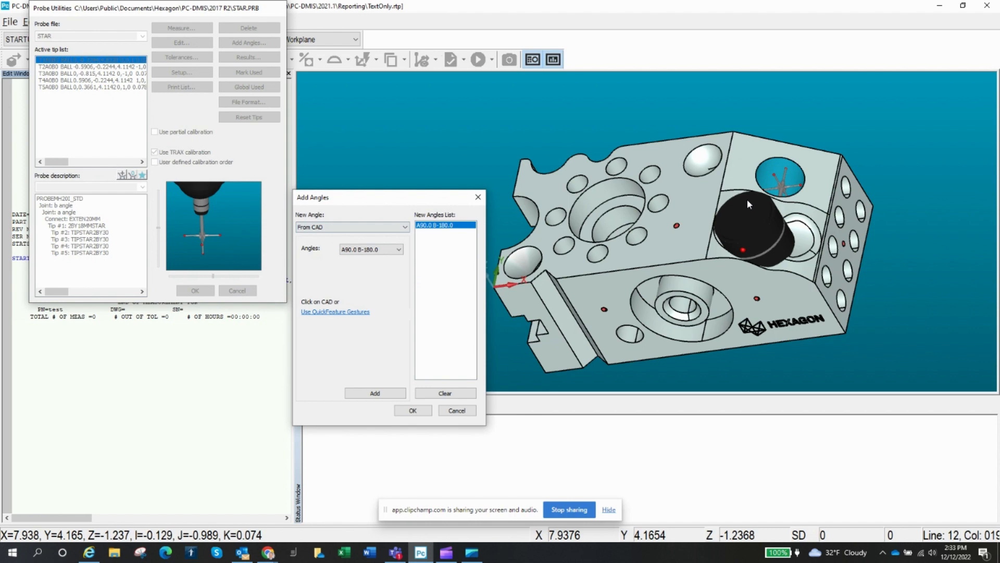
pyautogui.moveTo(409, 262)
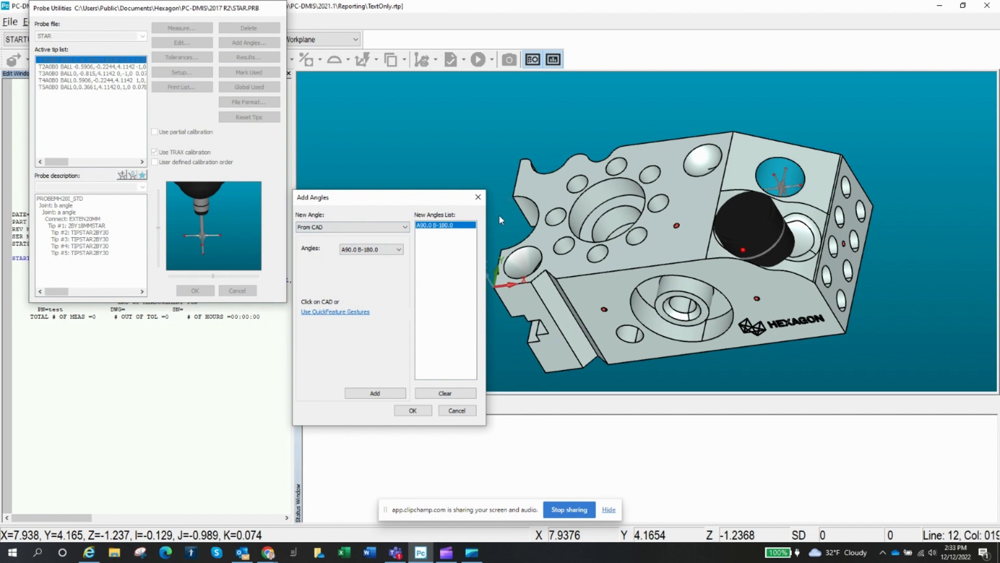
# Step: Clear the pending angles, switch to Single entry and add A45 B0
pyautogui.click(370, 249)
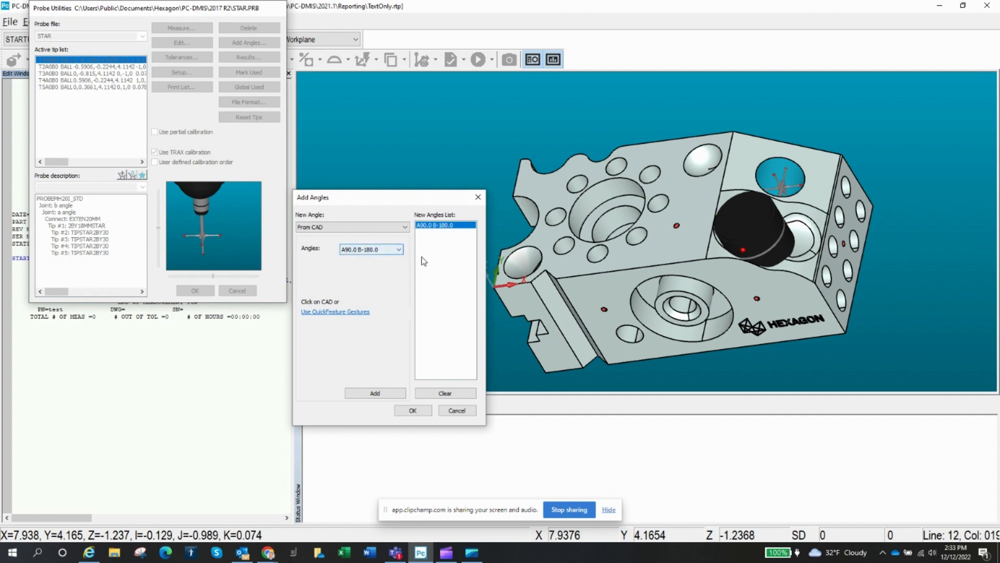
pyautogui.click(445, 393)
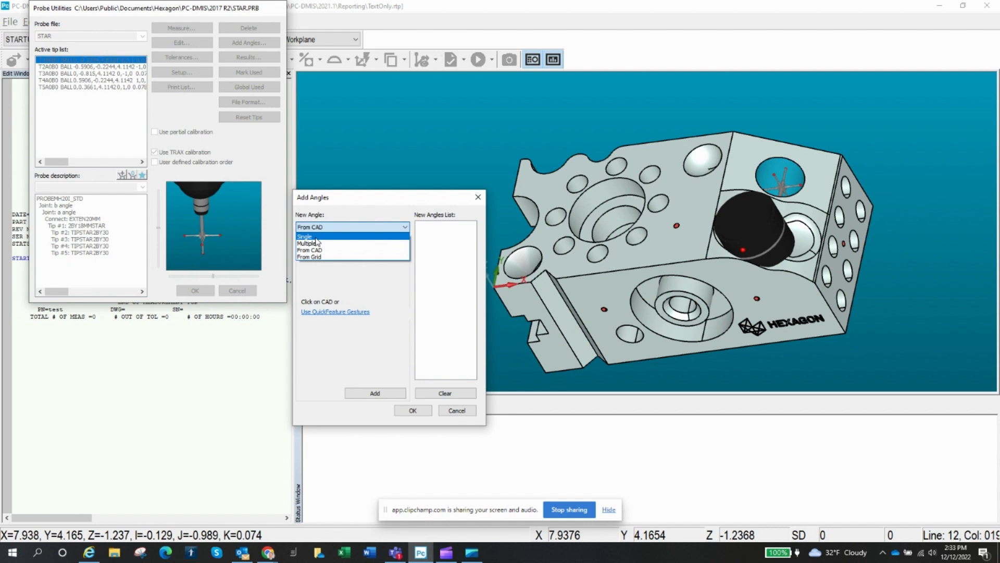
pyautogui.click(305, 236)
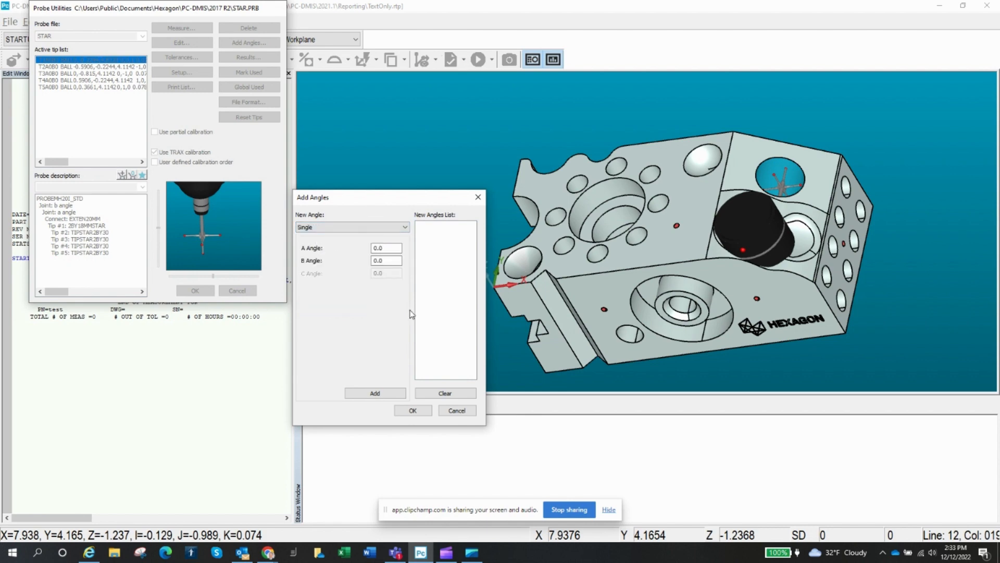
pyautogui.moveTo(666, 252)
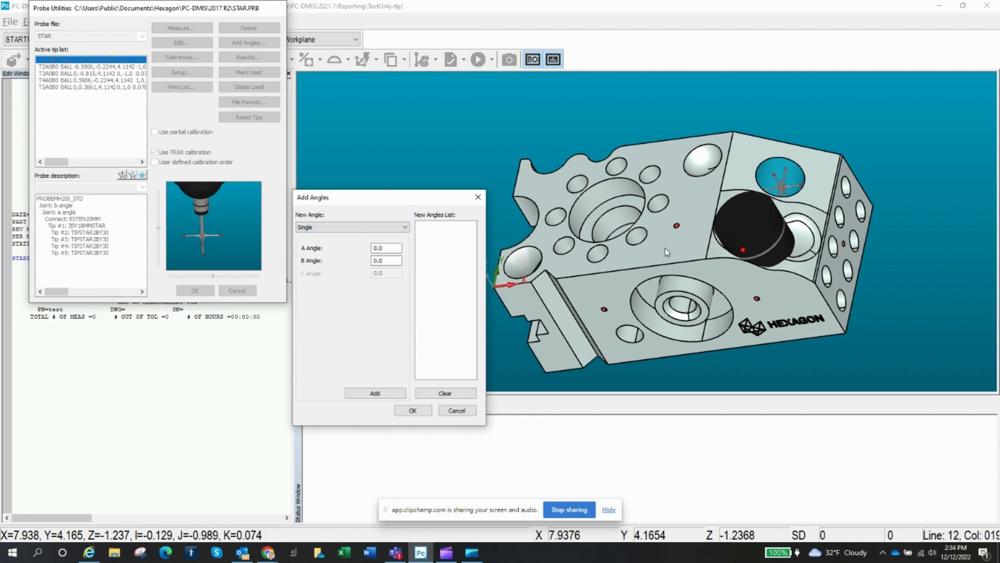
pyautogui.click(386, 248)
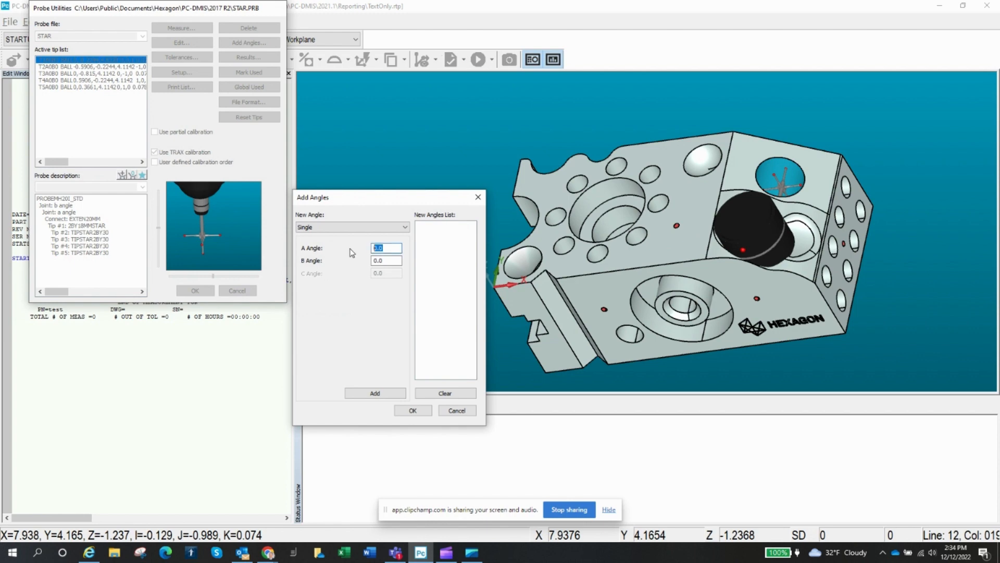
pyautogui.write('45')
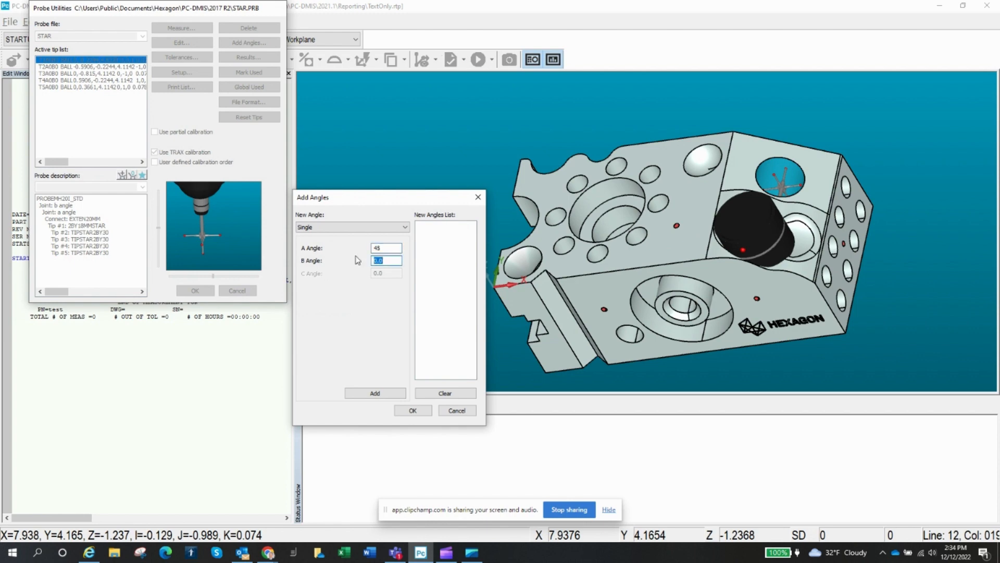
pyautogui.click(374, 392)
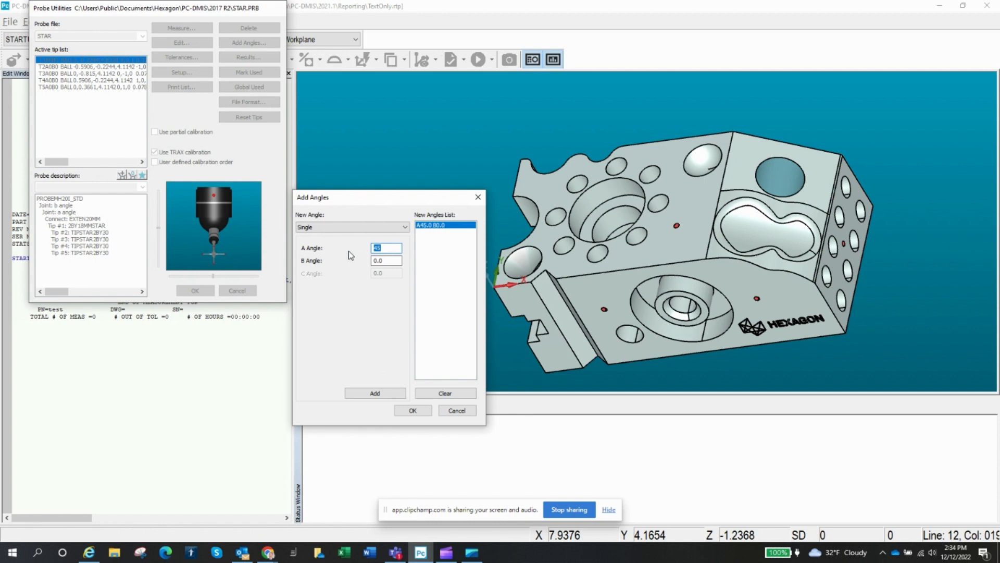
# Step: Add A45 B90 and A45 B-90, then preview the new angles on the model
pyautogui.write('90')
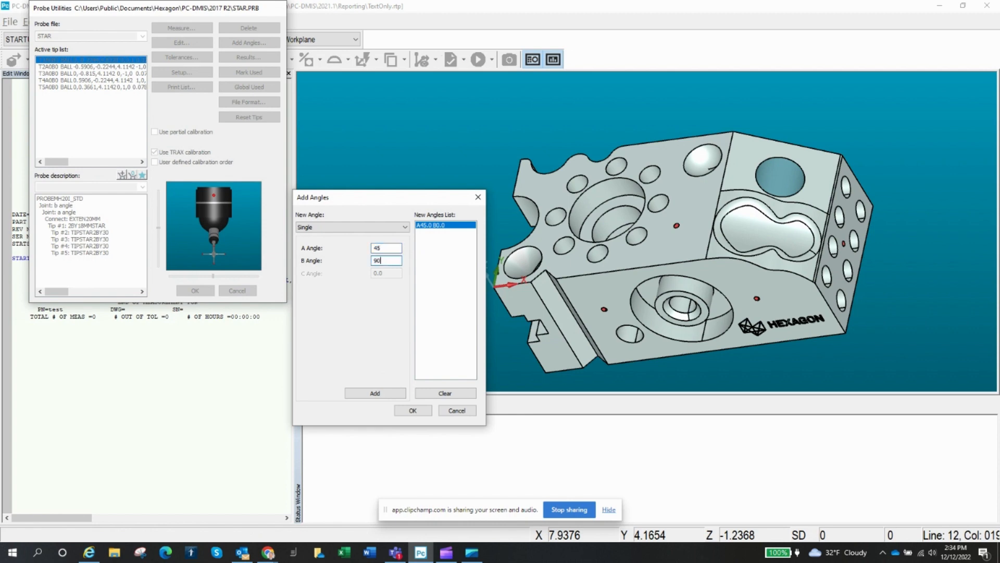
pyautogui.click(374, 393)
pyautogui.write('-')
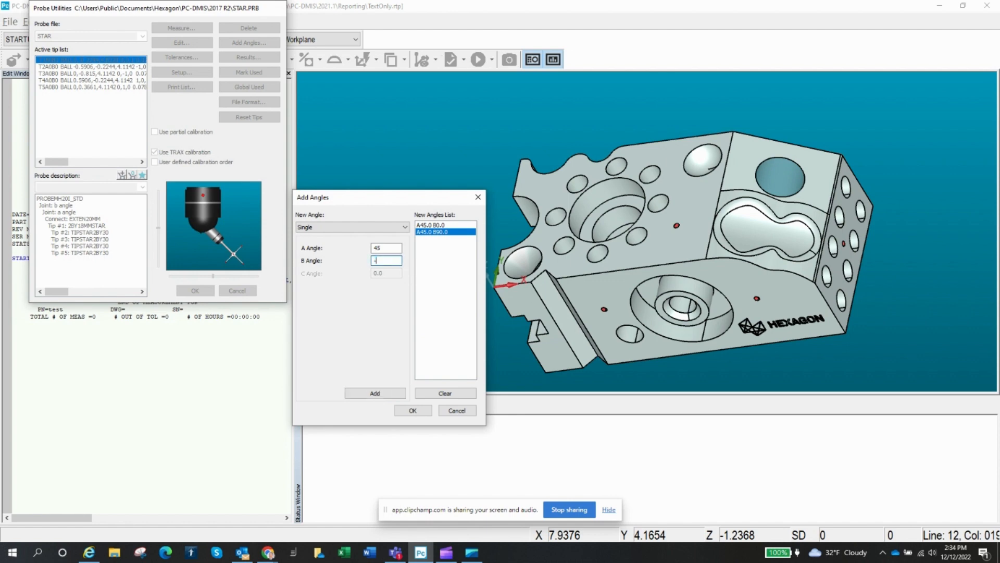
pyautogui.click(374, 393)
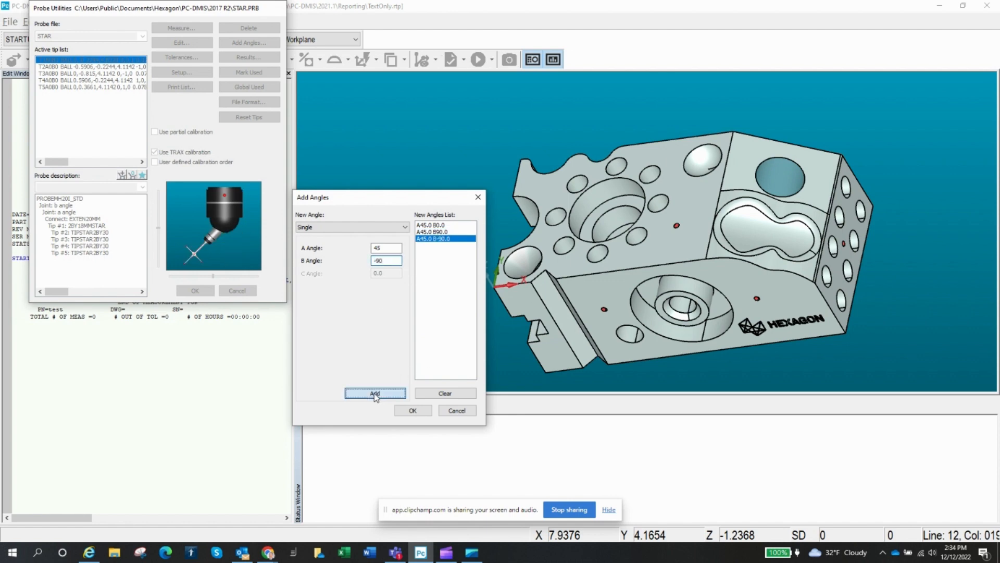
pyautogui.click(375, 393)
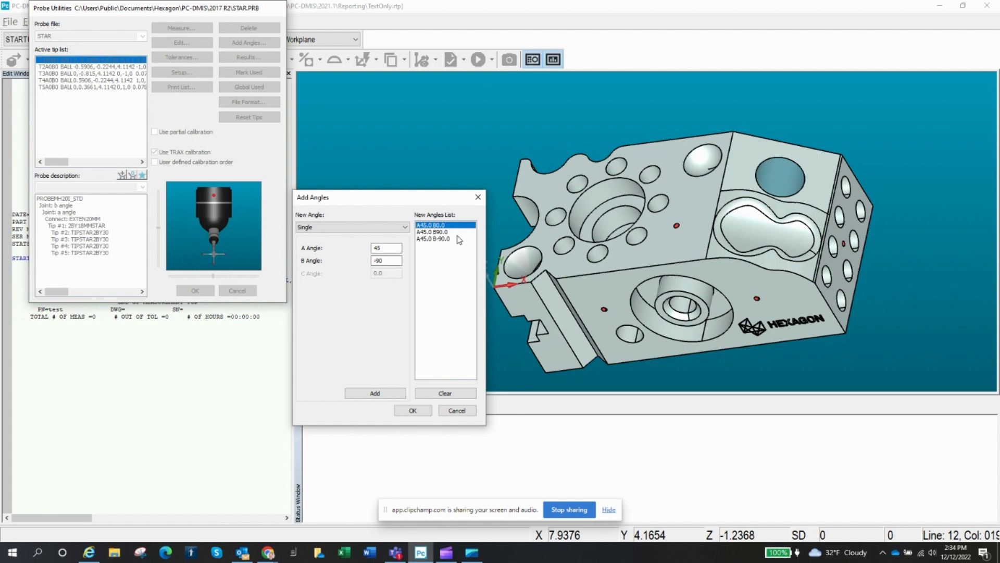
pyautogui.click(428, 225)
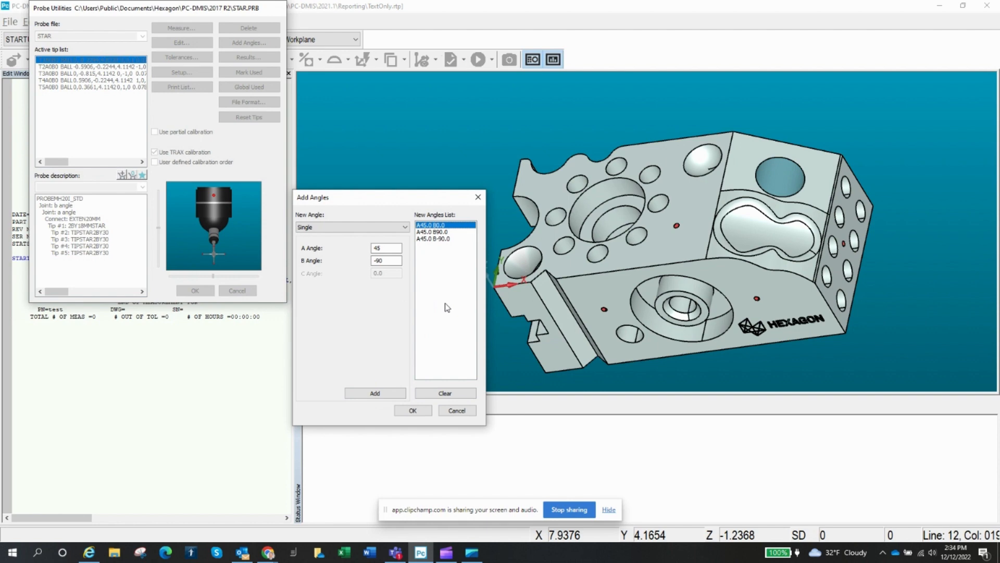
pyautogui.click(436, 239)
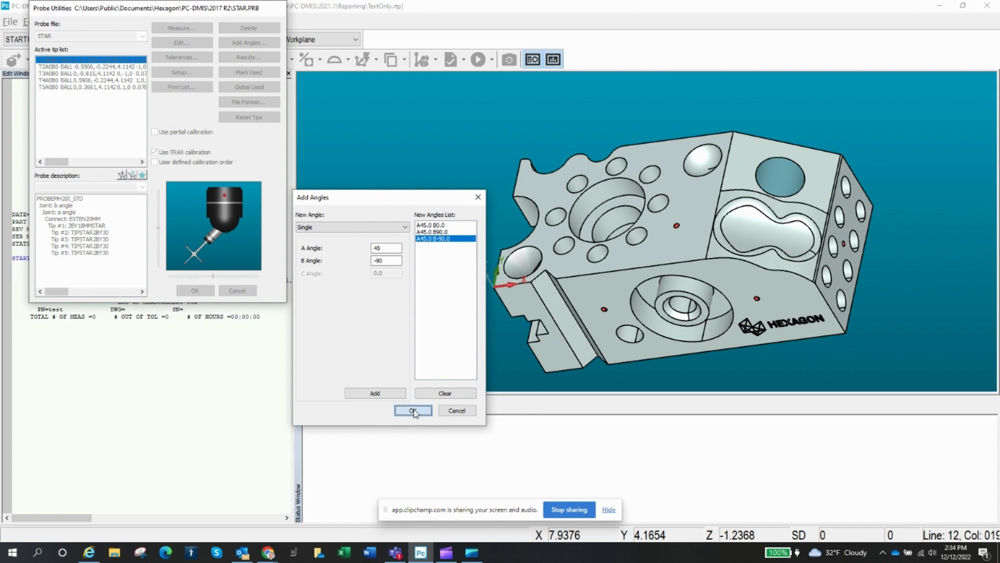
# Step: Apply the three new angles to all tips and review the expanded tip list
pyautogui.click(413, 410)
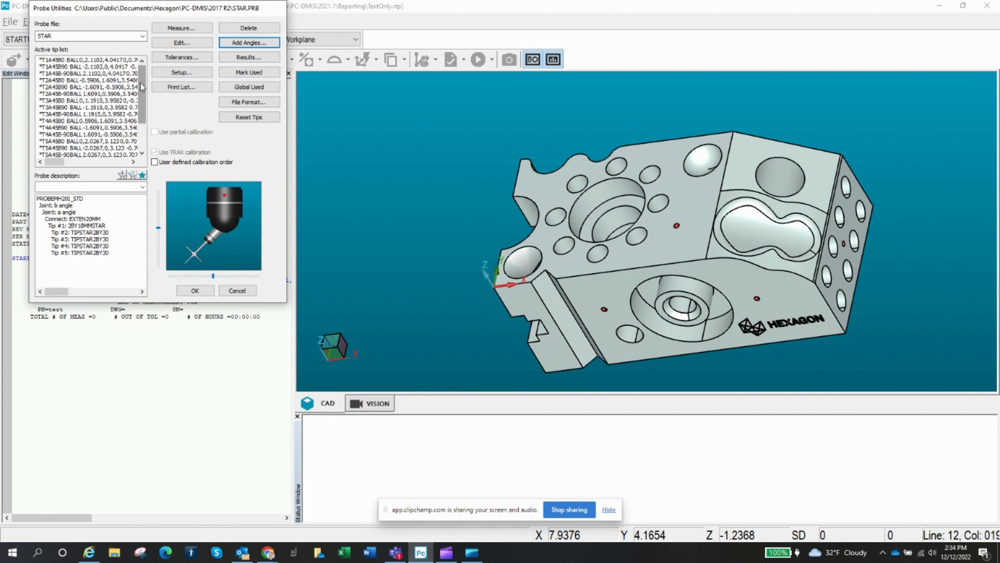
pyautogui.scroll(-3)
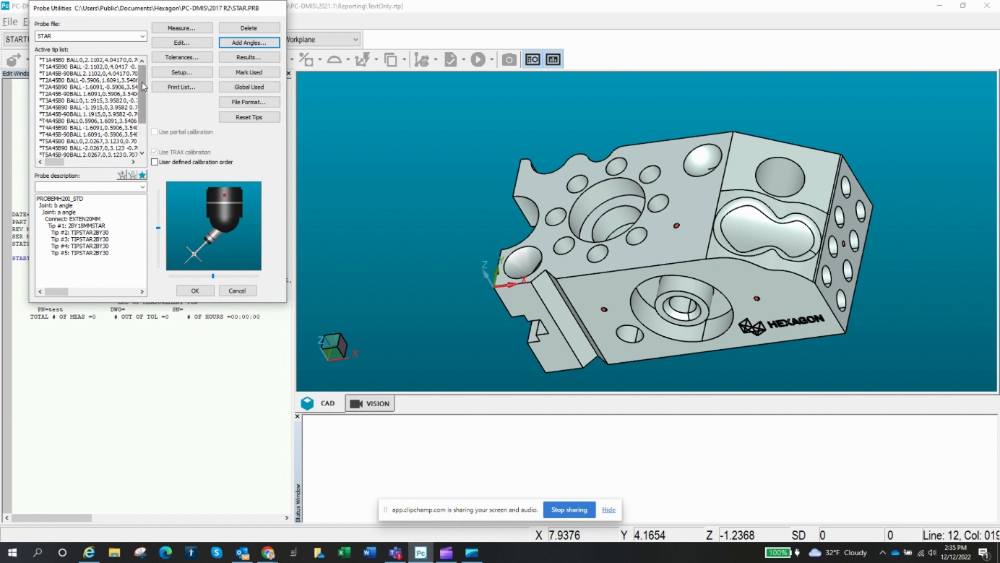
pyautogui.scroll(-3)
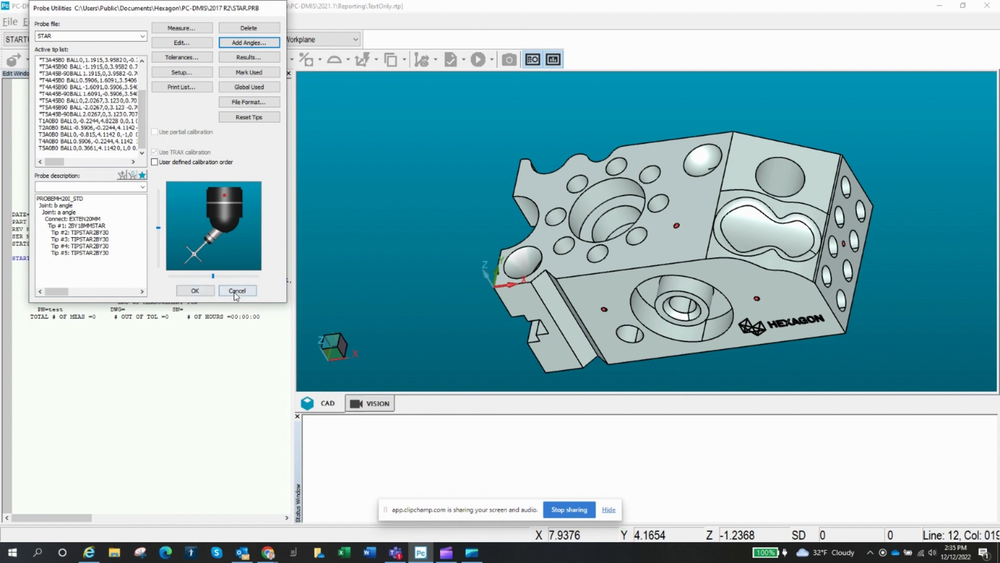
# Step: Cancel out of Probe Utilities and confirm discarding the probe file changes
pyautogui.click(236, 291)
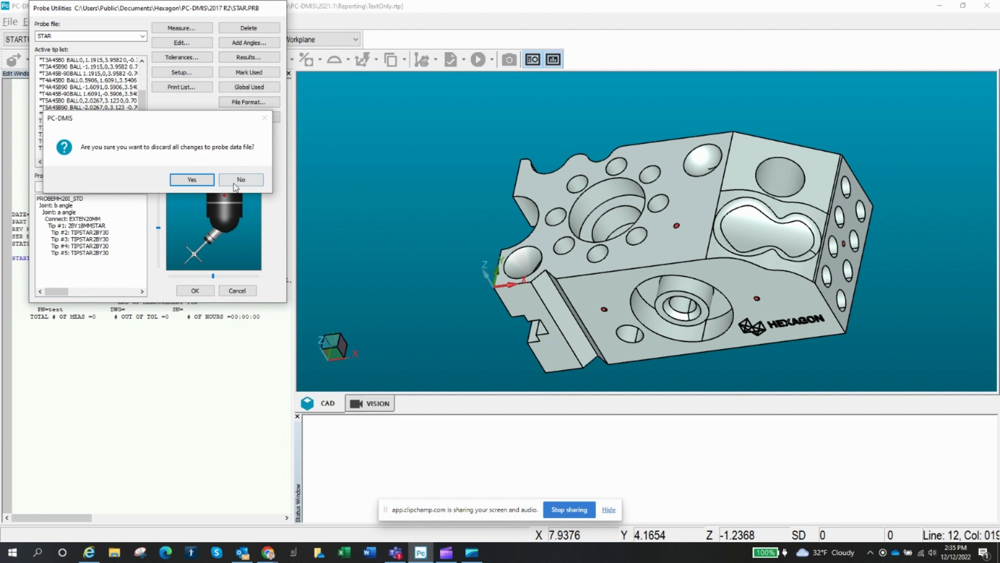
pyautogui.click(240, 179)
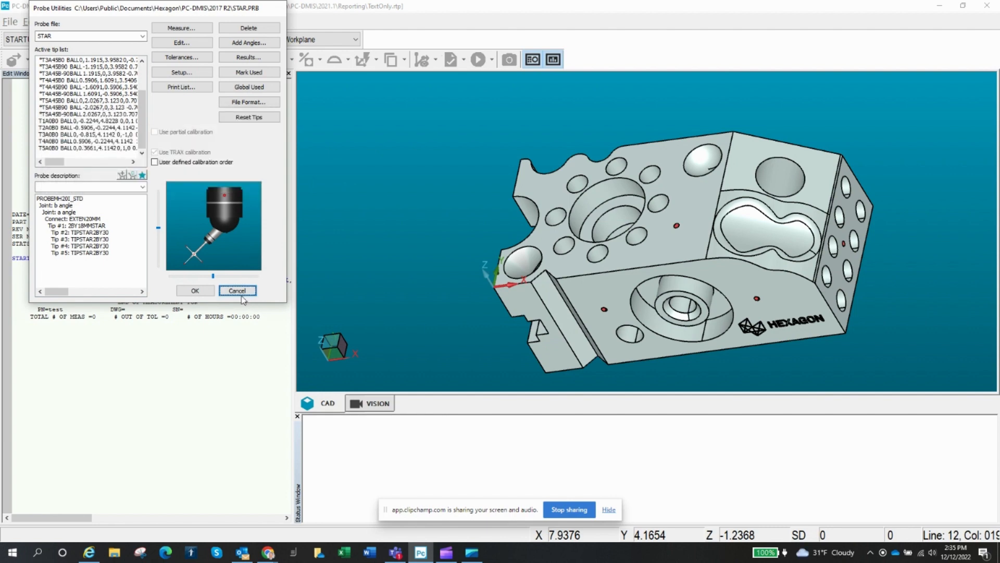
pyautogui.click(236, 291)
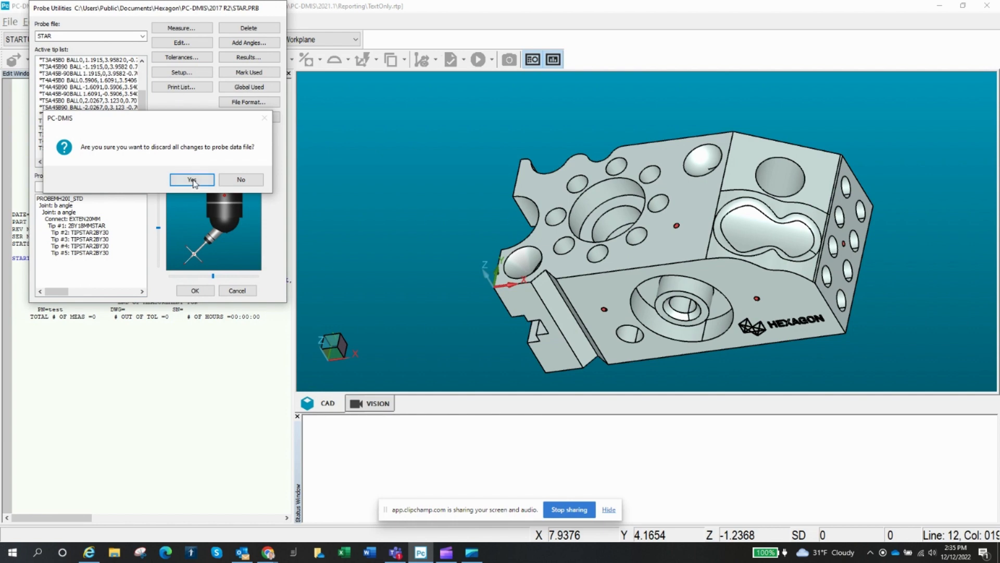
pyautogui.click(192, 179)
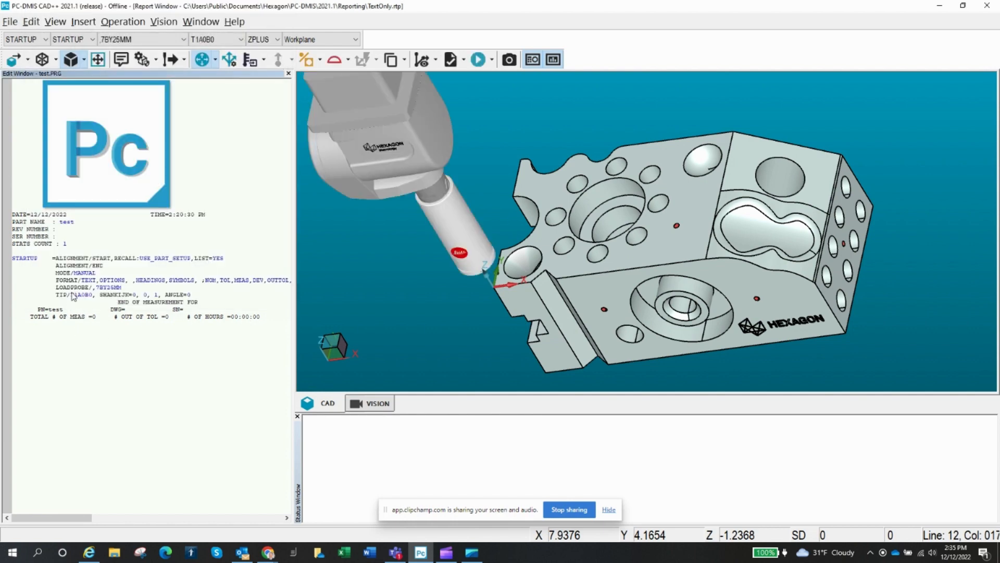
pyautogui.moveTo(261, 259)
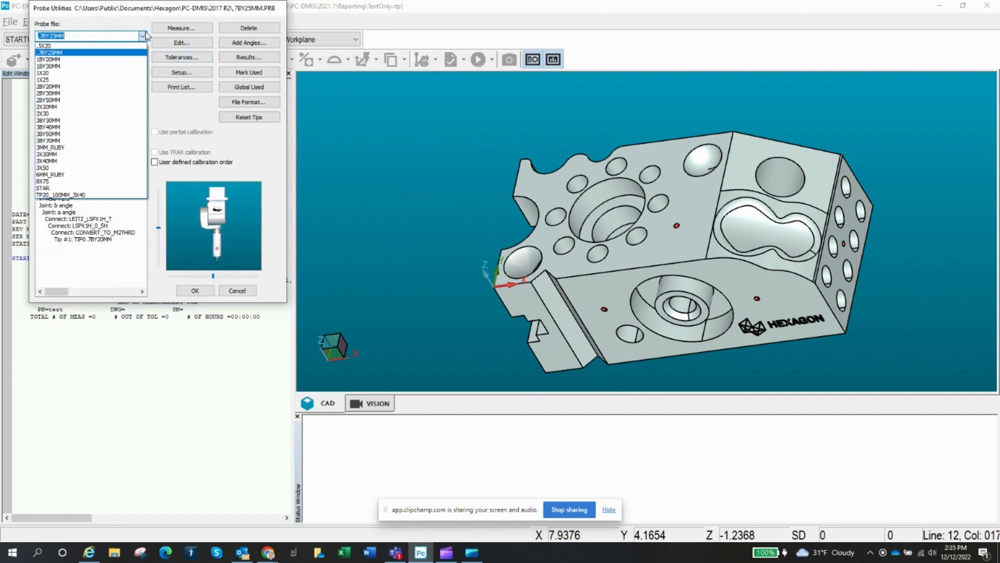
# Step: Load the STAR probe file and select all five A0B0 tips
pyautogui.click(43, 188)
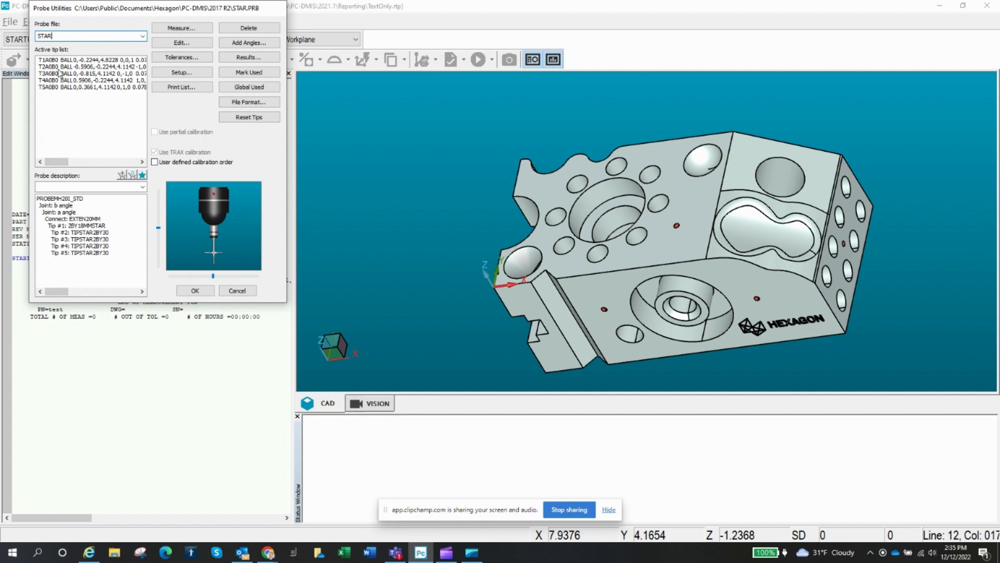
pyautogui.click(90, 59)
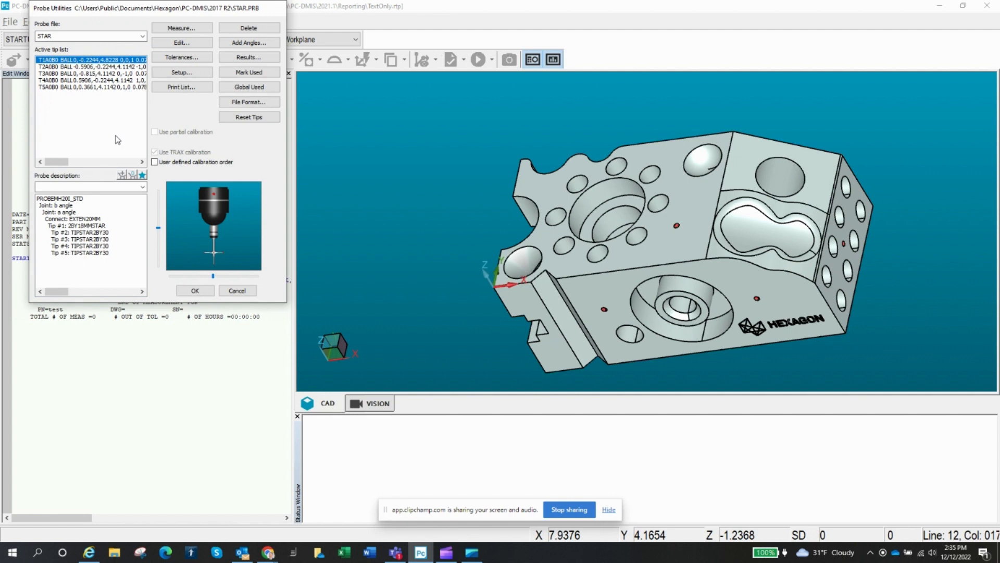
pyautogui.click(83, 88)
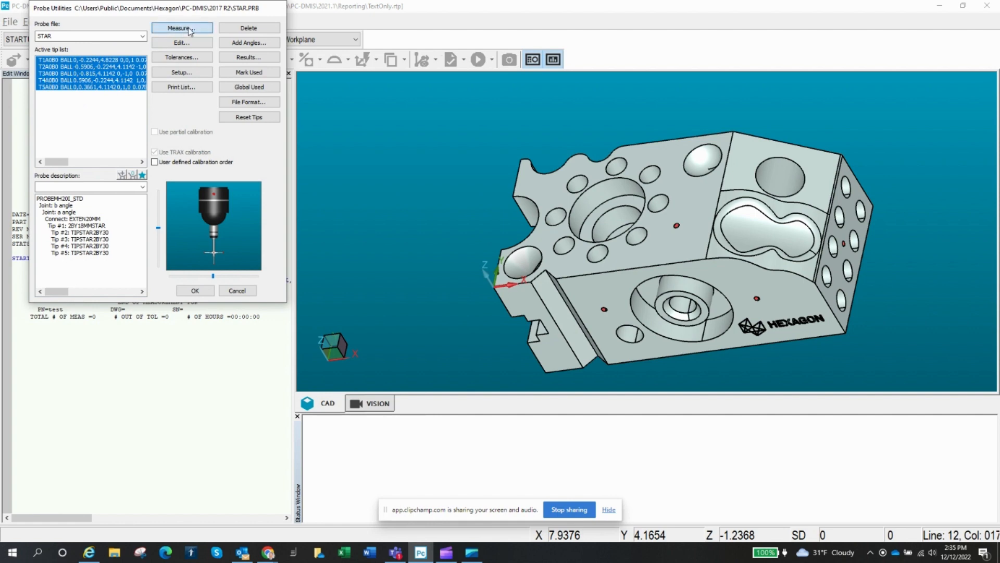
# Step: Set Measure Probe to 5 hits, Man+DCC, calibrate tips and default calibration mode
pyautogui.click(181, 27)
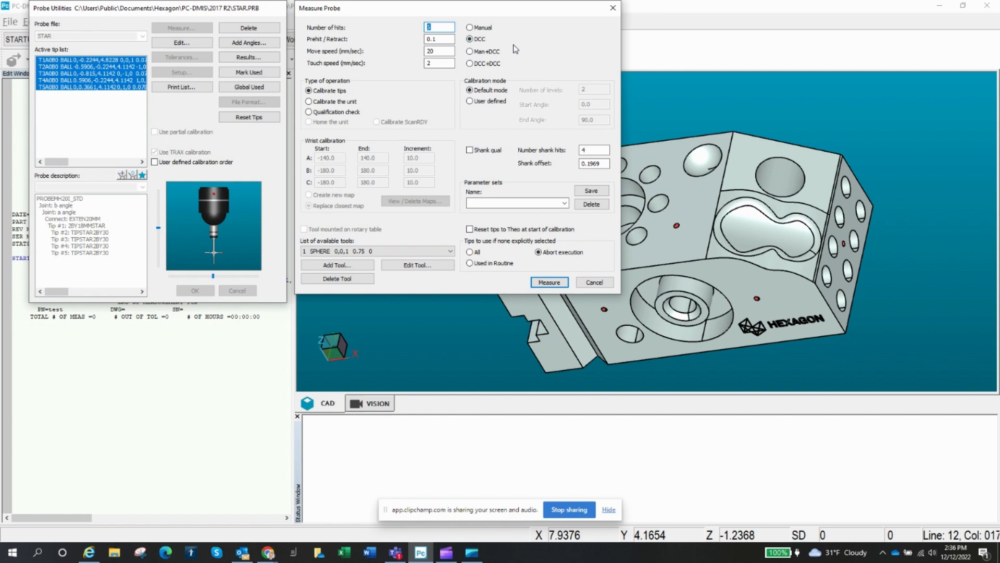
pyautogui.click(469, 51)
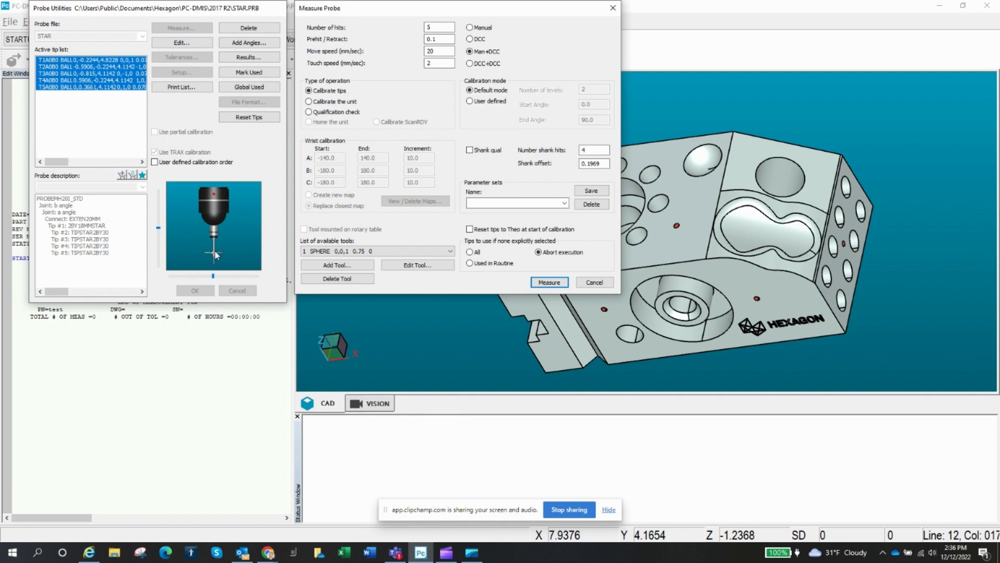
pyautogui.click(470, 51)
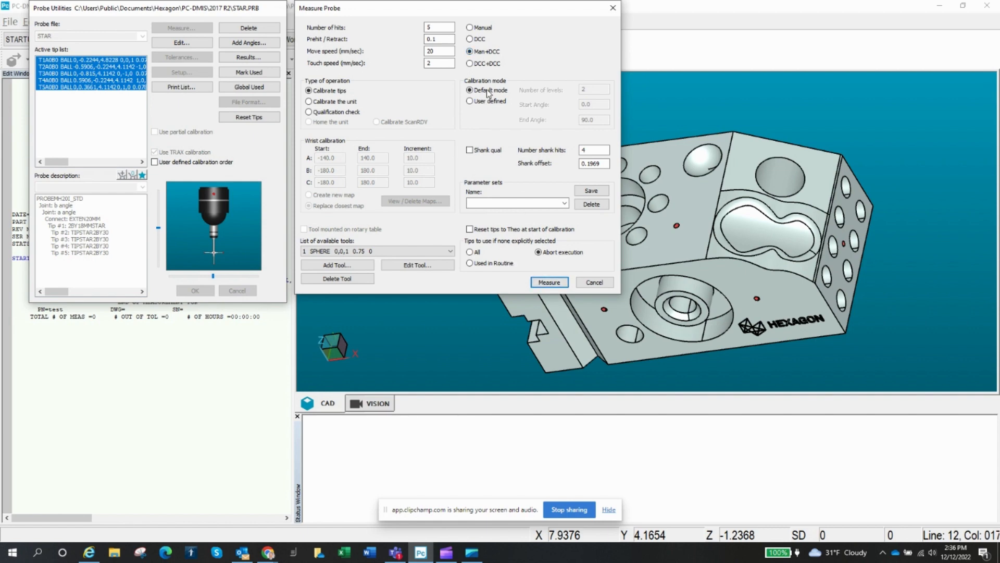
pyautogui.click(470, 52)
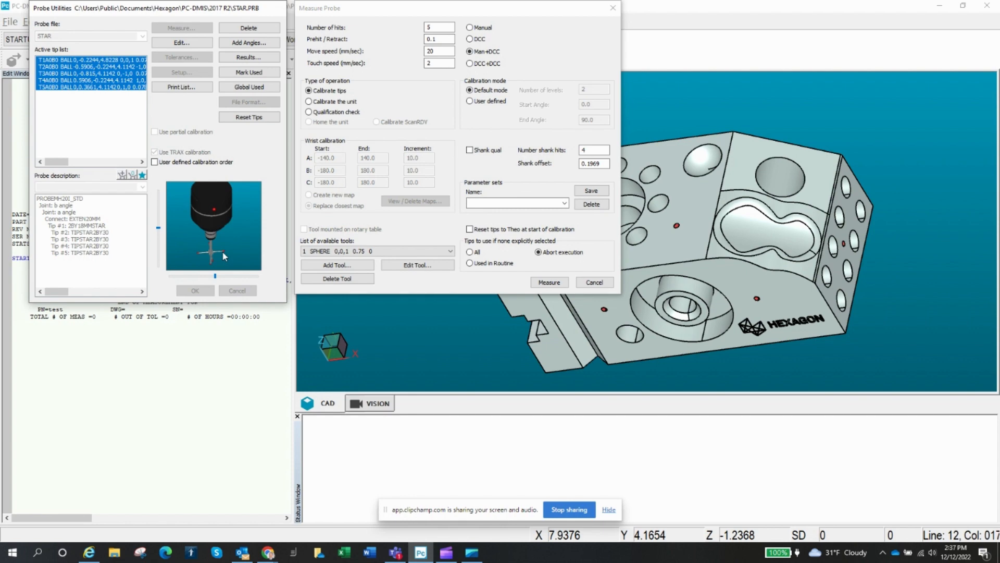
pyautogui.moveTo(680, 261)
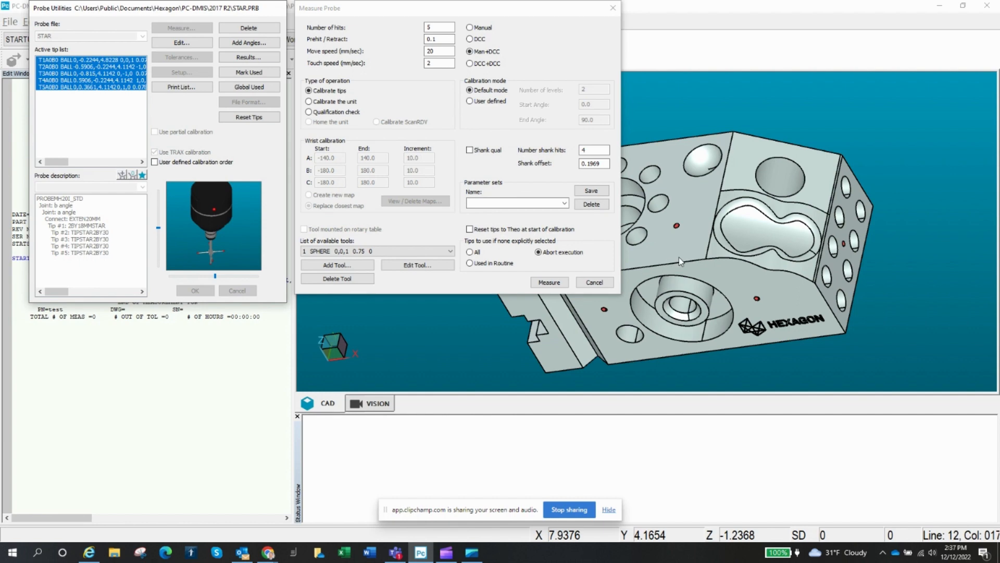
pyautogui.moveTo(680, 264)
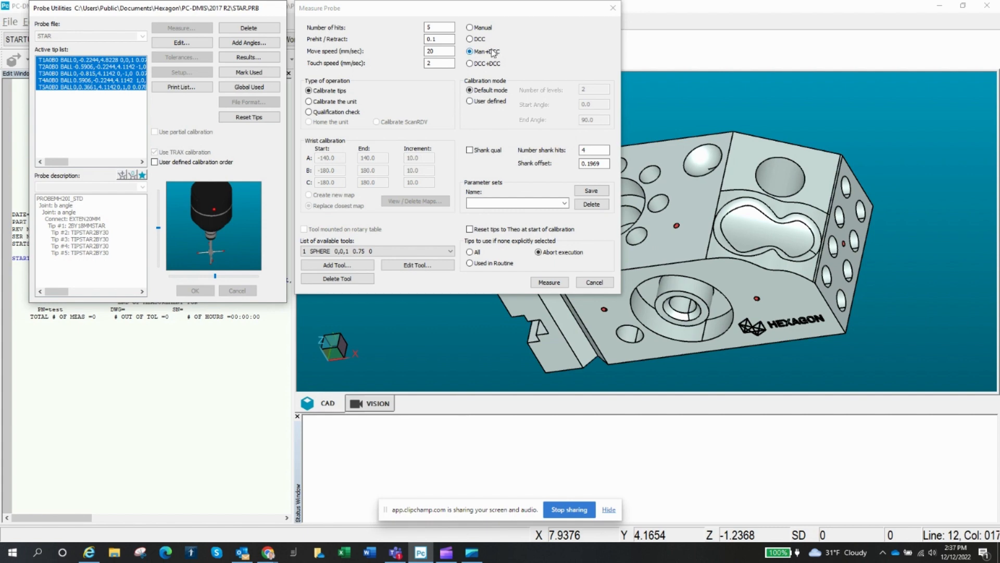
pyautogui.click(470, 52)
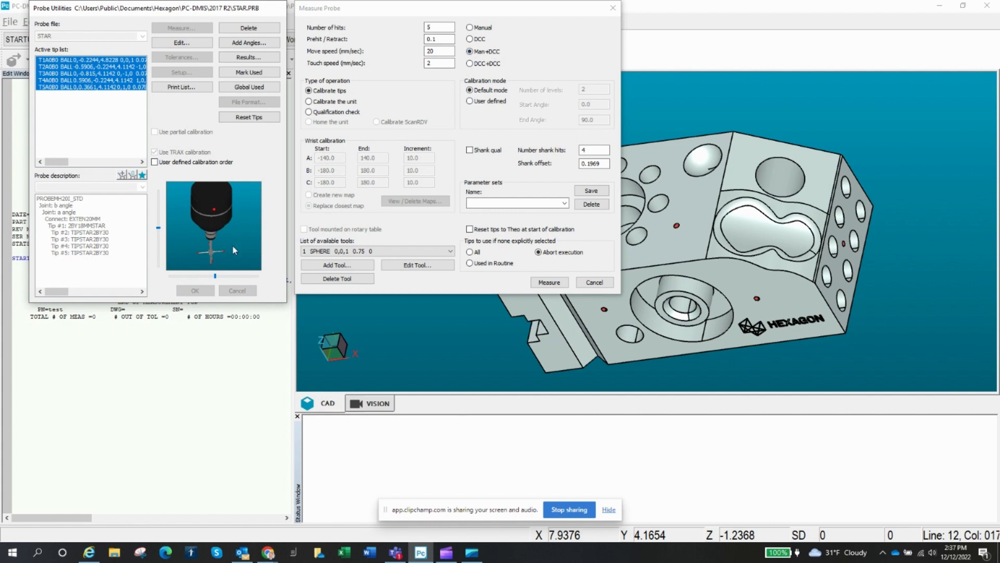
pyautogui.moveTo(210, 247)
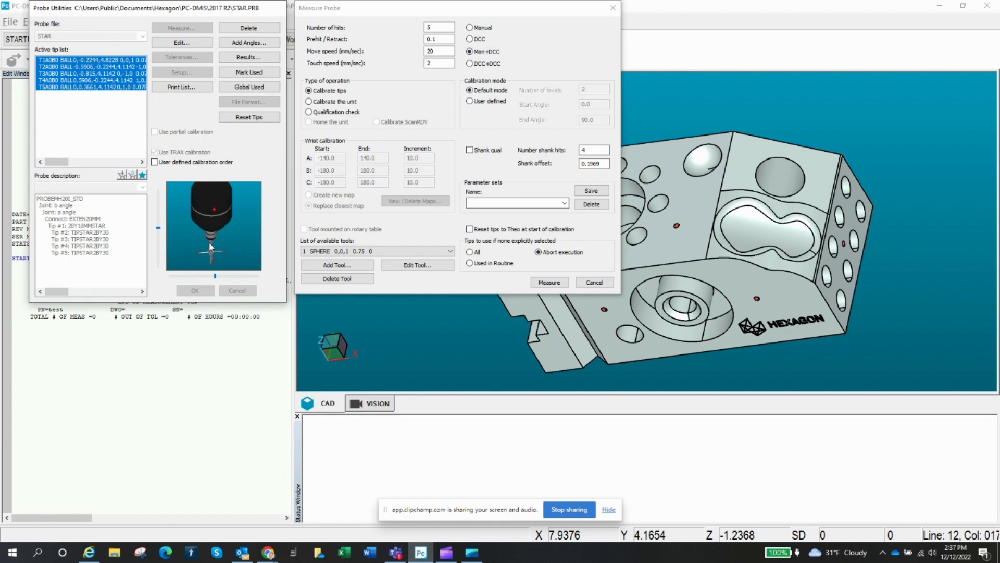
pyautogui.moveTo(219, 253)
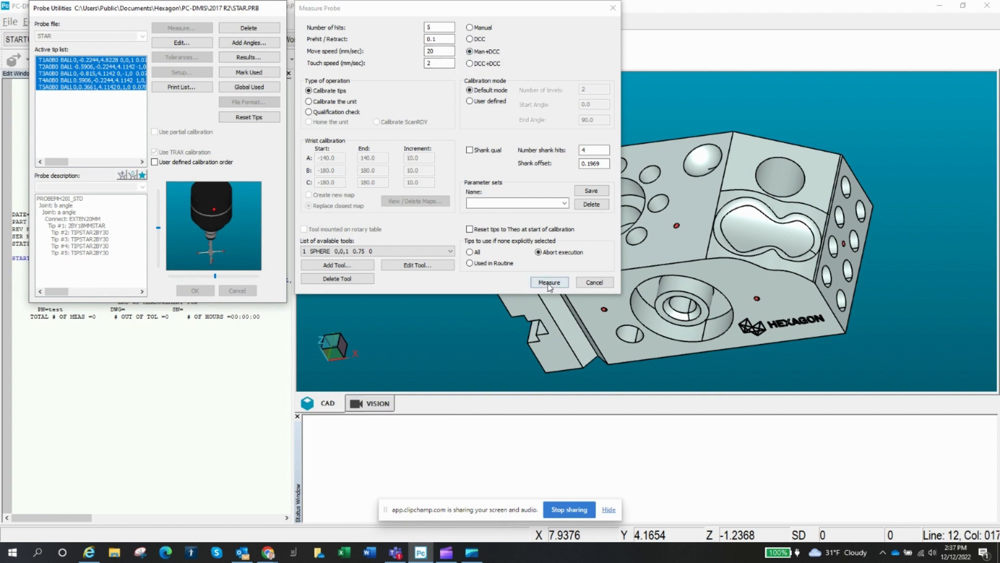
# Step: Start the measure and answer No to Qualification Tool Moved
pyautogui.click(548, 282)
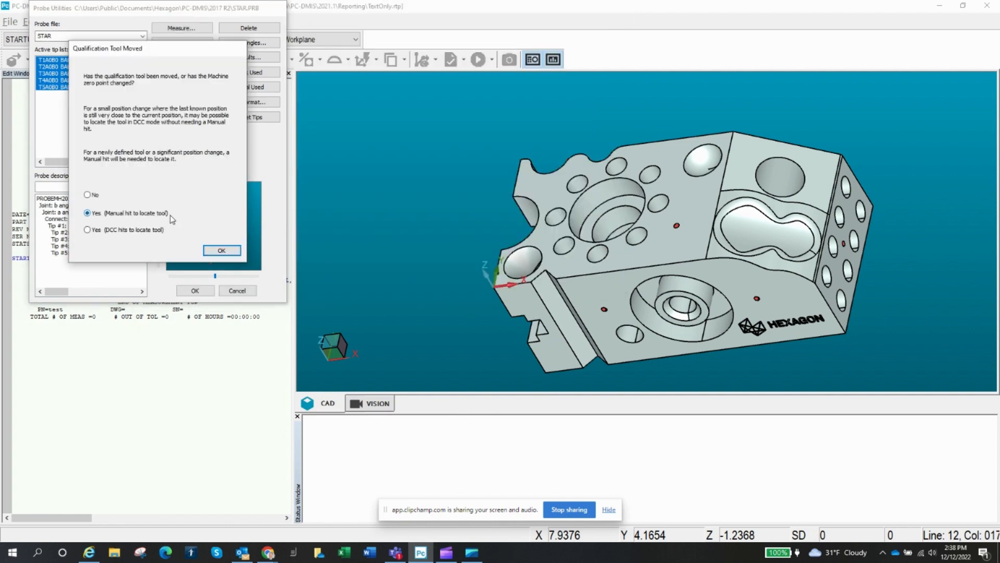
pyautogui.moveTo(135, 194)
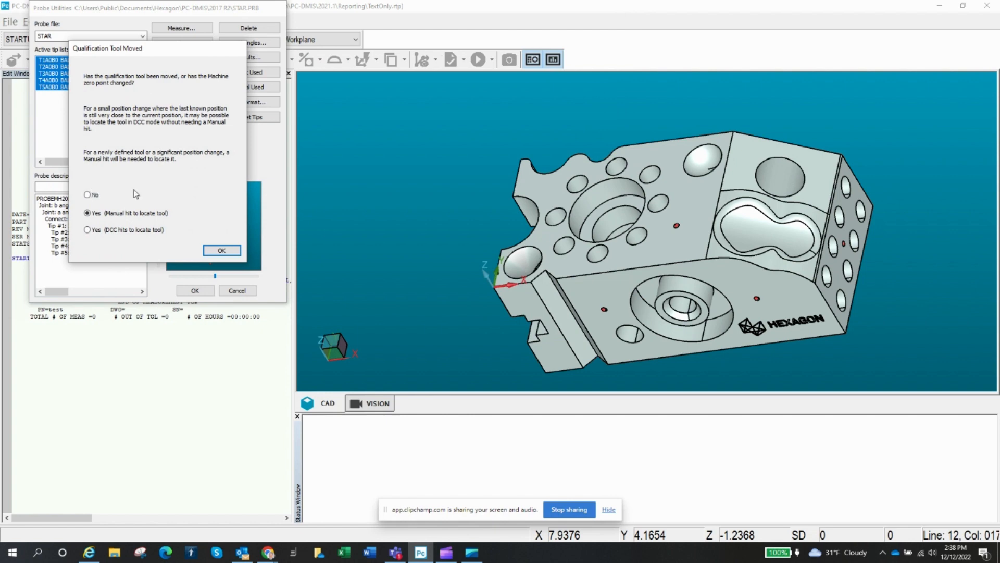
pyautogui.click(88, 195)
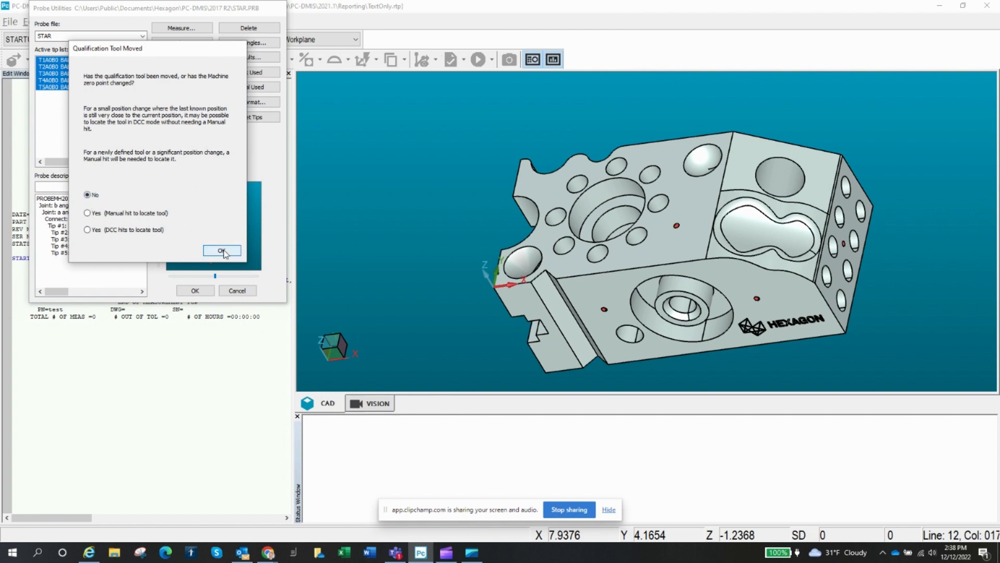
pyautogui.click(222, 249)
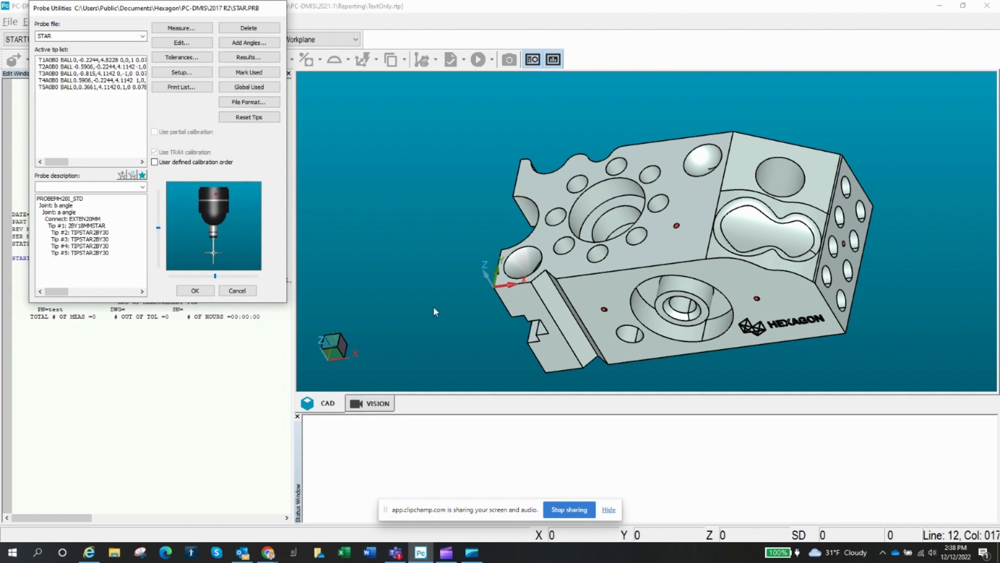
pyautogui.moveTo(426, 314)
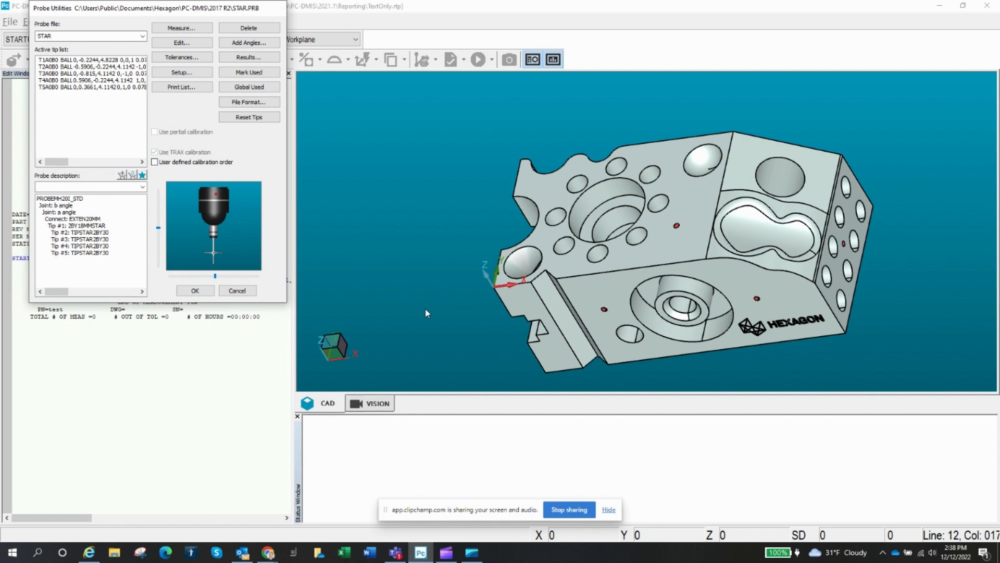
pyautogui.moveTo(411, 300)
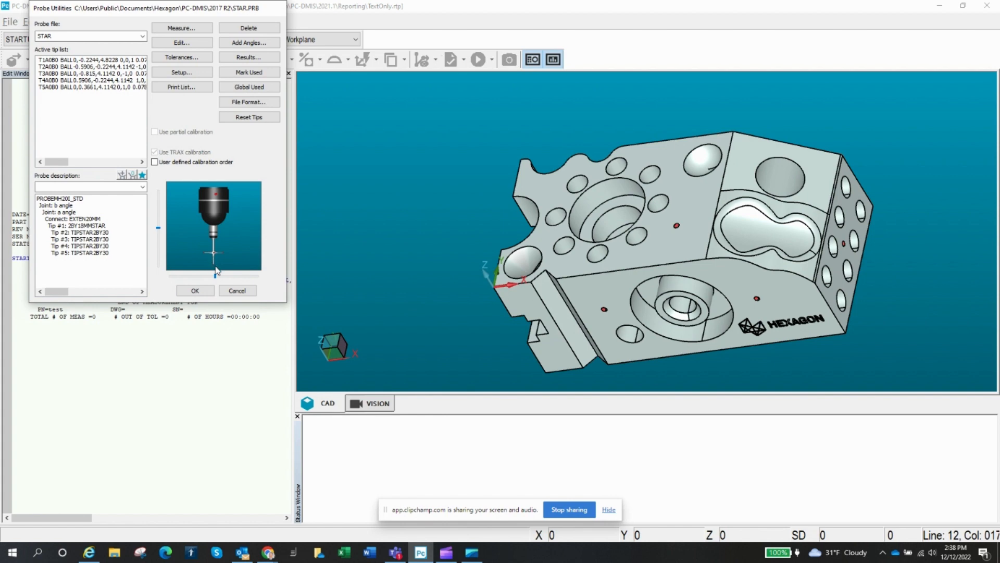
pyautogui.moveTo(224, 266)
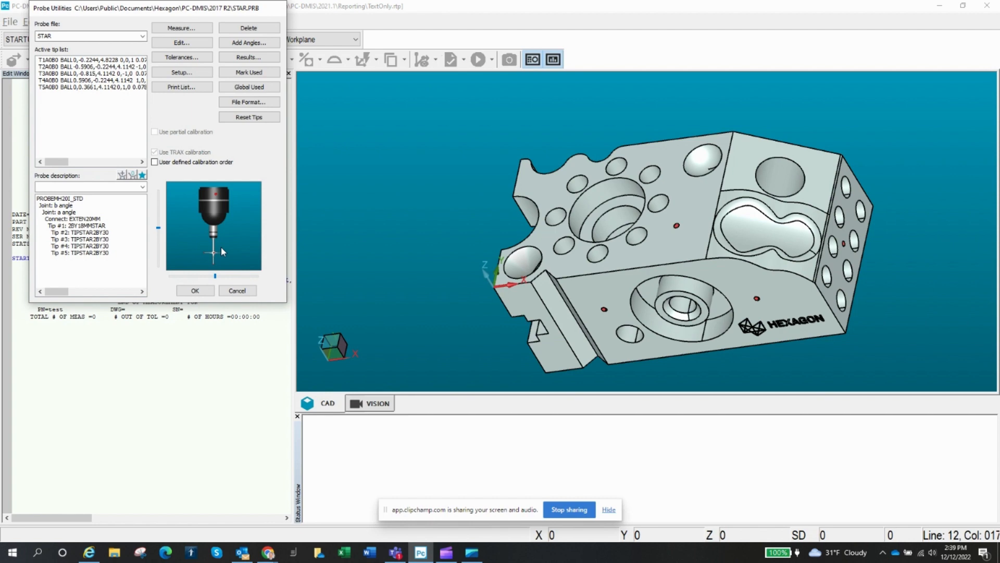
# Step: Select only tip T1A0B0 and set its Measure Probe mode to DCC
pyautogui.click(89, 59)
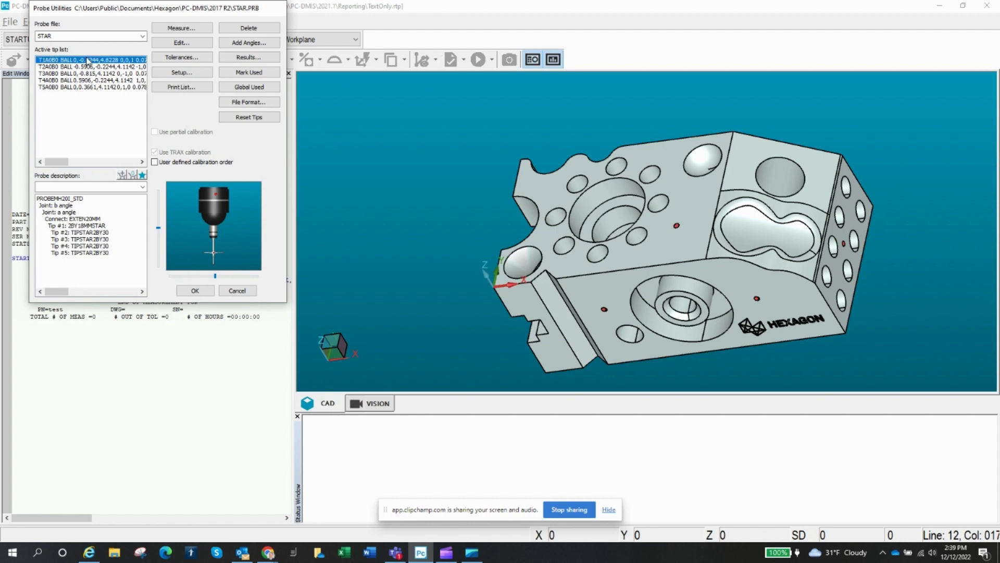
pyautogui.click(181, 27)
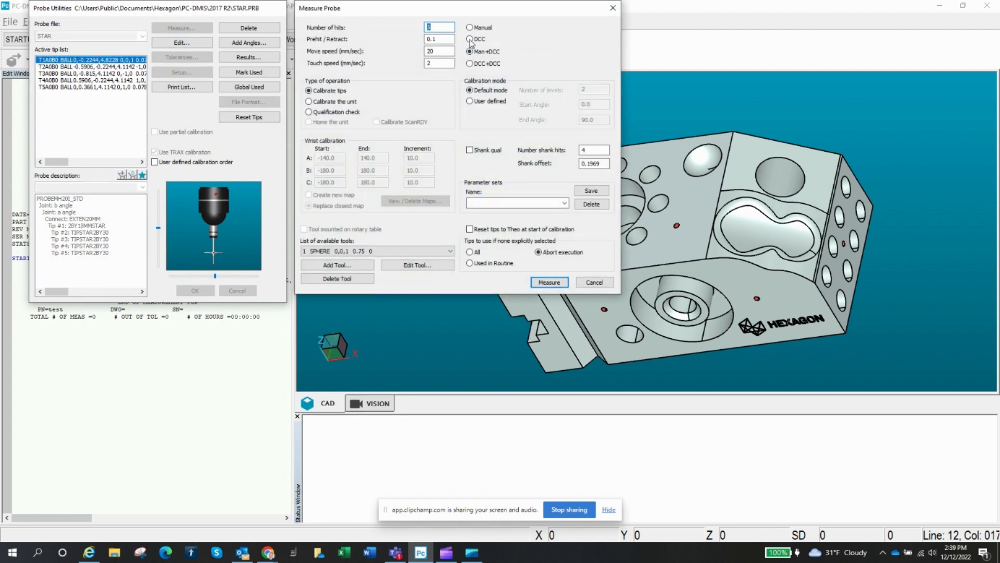
pyautogui.click(470, 38)
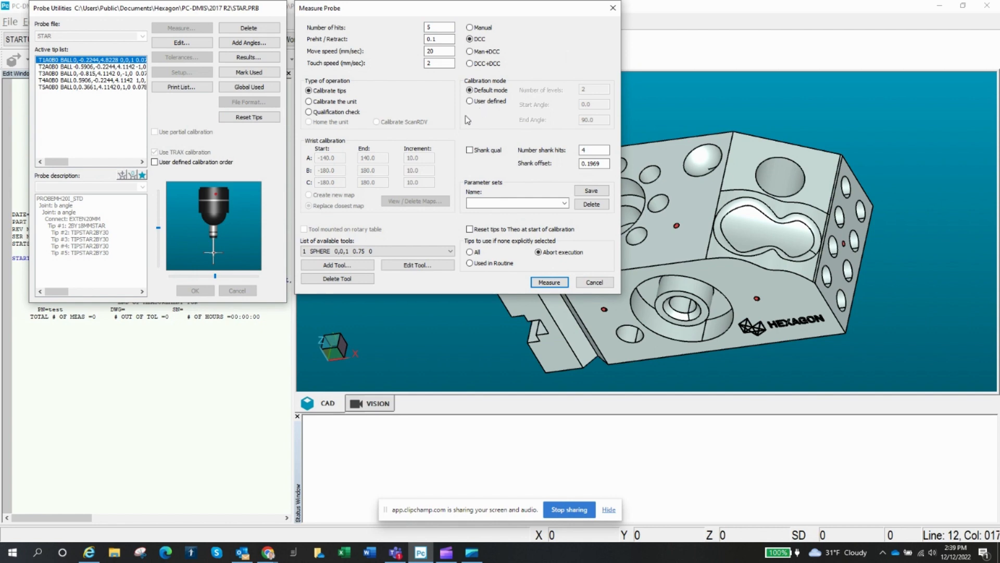
pyautogui.moveTo(463, 132)
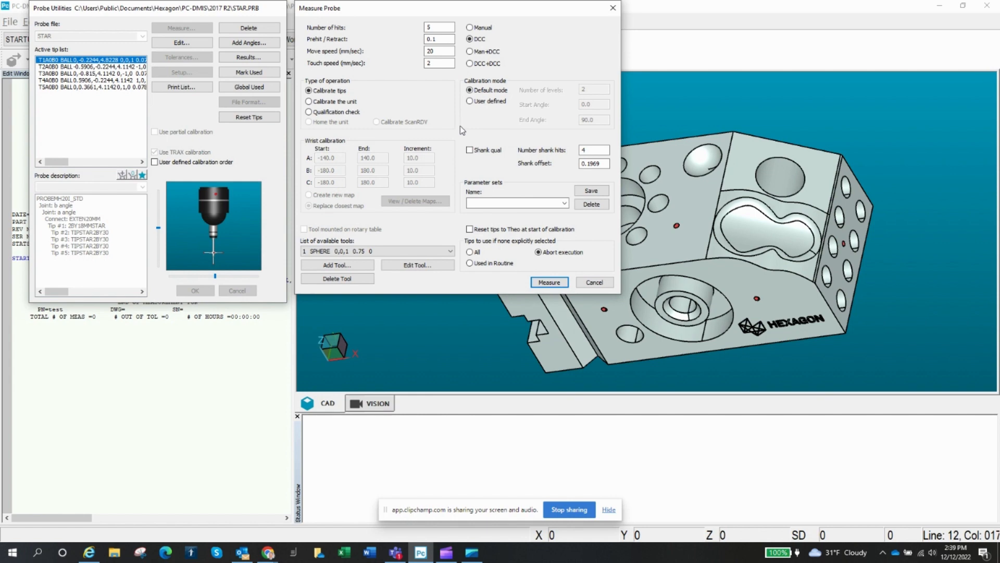
pyautogui.moveTo(518, 267)
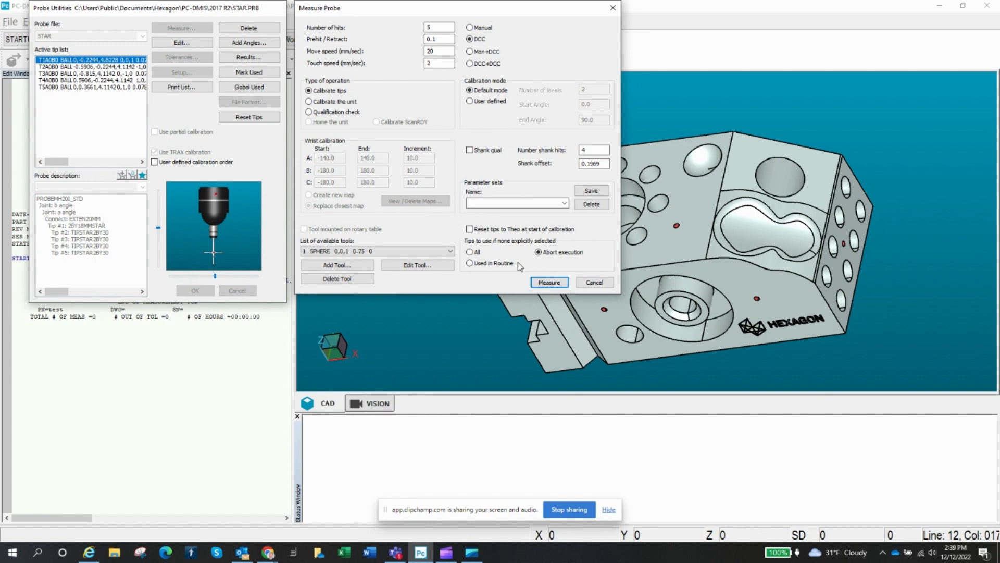